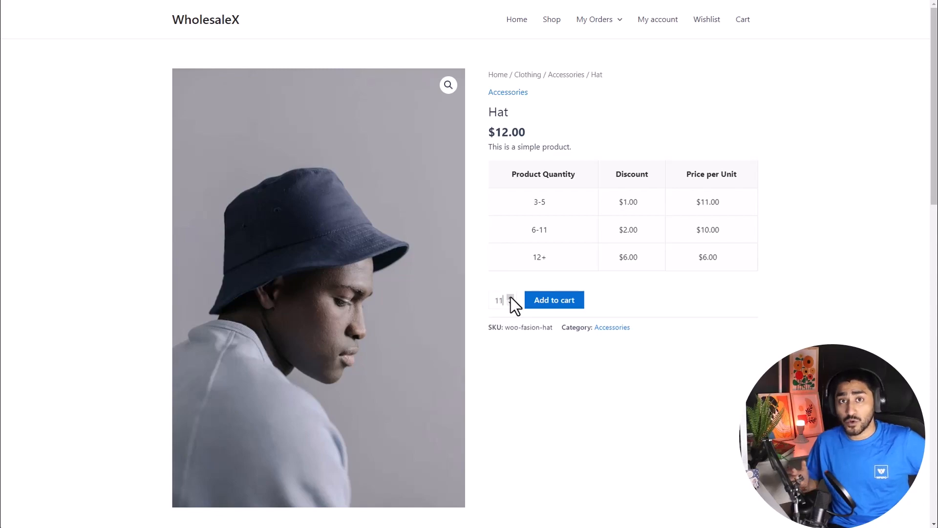
Scroll the All Products list and open the Hat product's edit screen
click(553, 299)
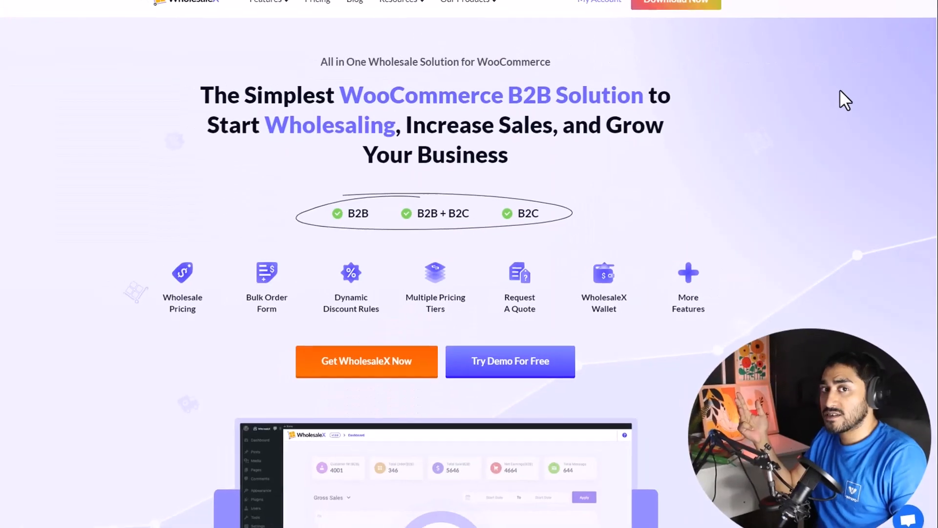
scroll(down, 3)
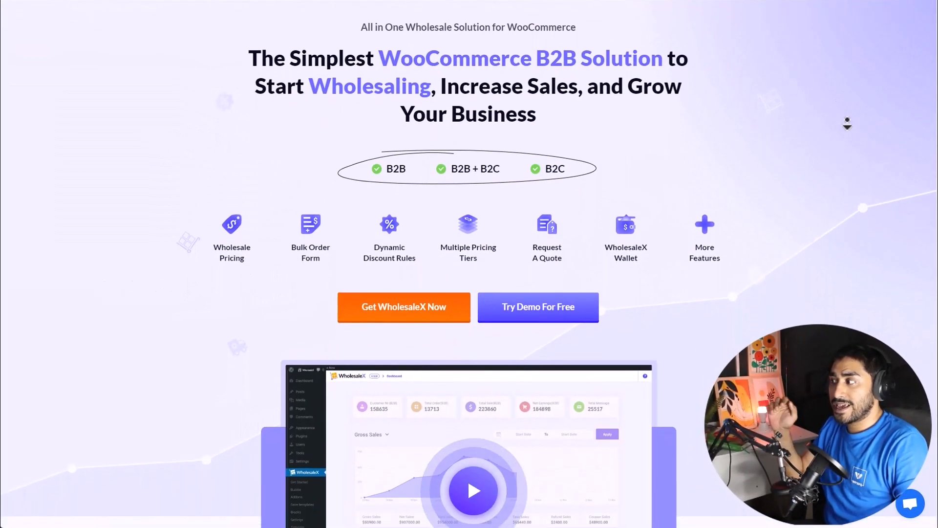
scroll(down, 3)
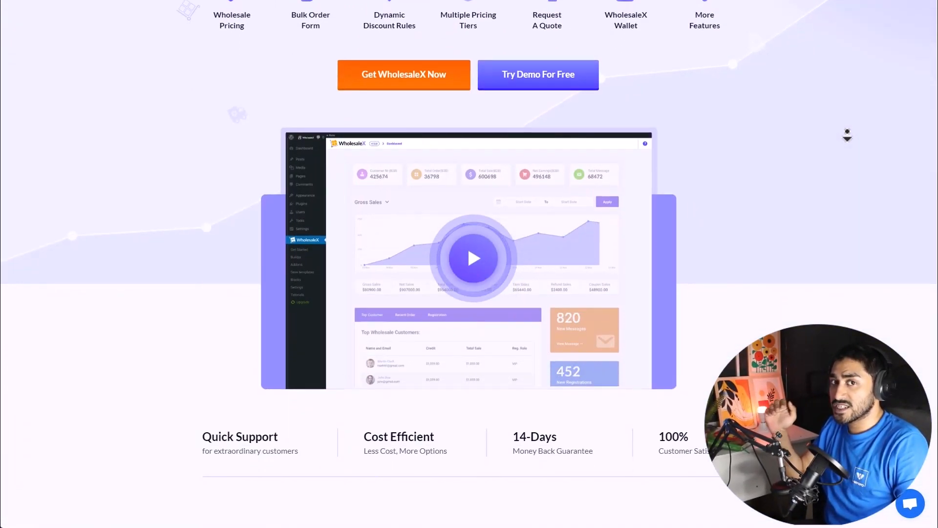
scroll(down, 3)
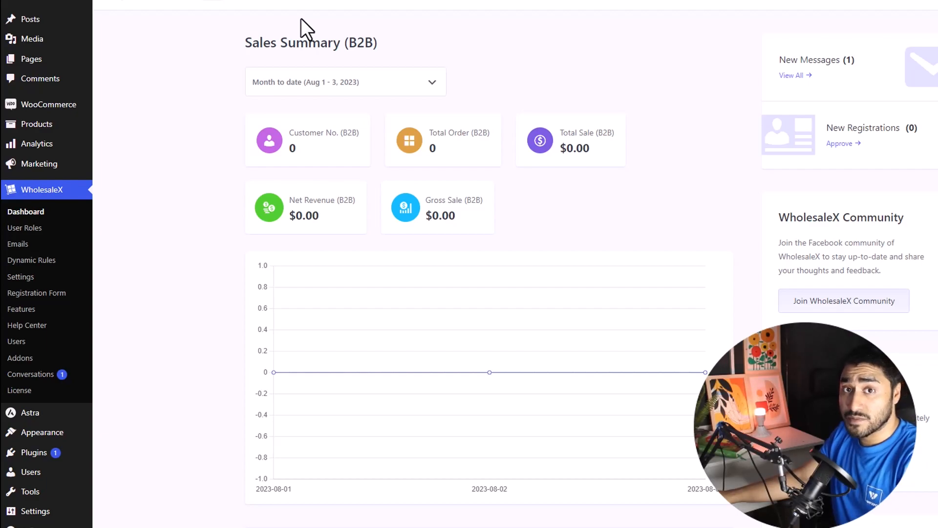
mouse_move(211, 105)
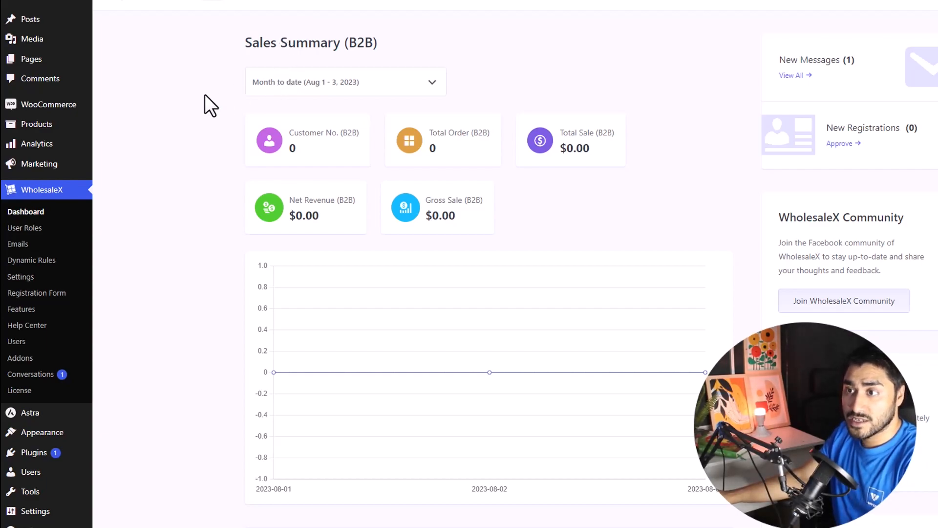
mouse_move(37, 124)
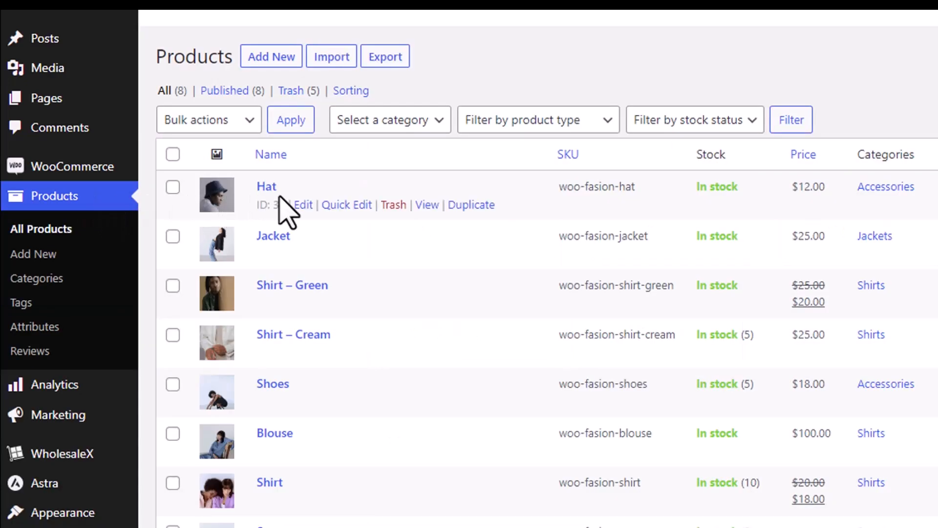
mouse_move(302, 205)
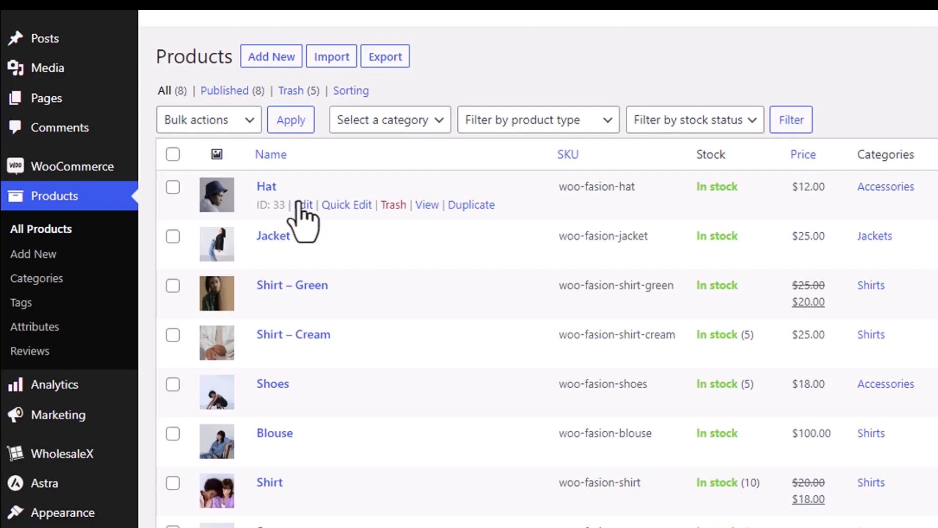
mouse_move(302, 213)
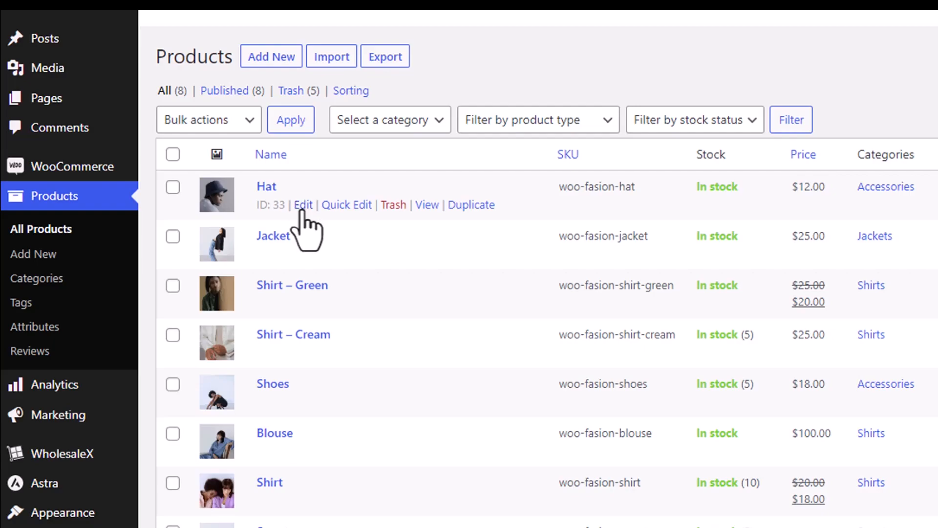
click(303, 205)
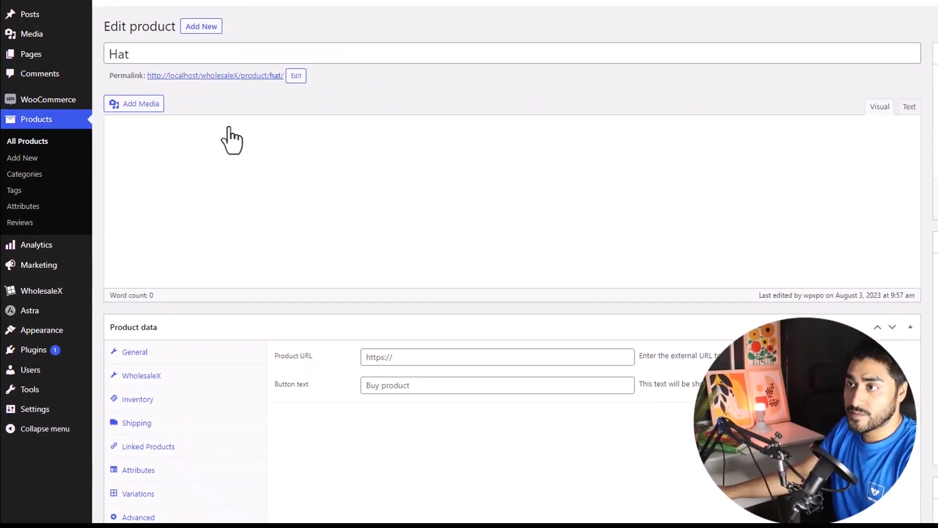
Scroll to the Hat's General product data, showing regular price 12 and WholesaleX pricing groups
scroll(down, 3)
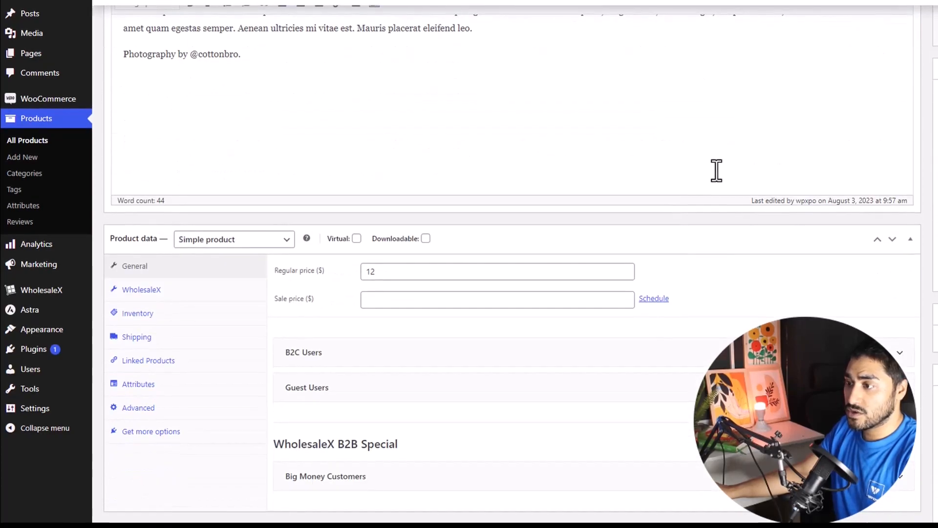
scroll(down, 3)
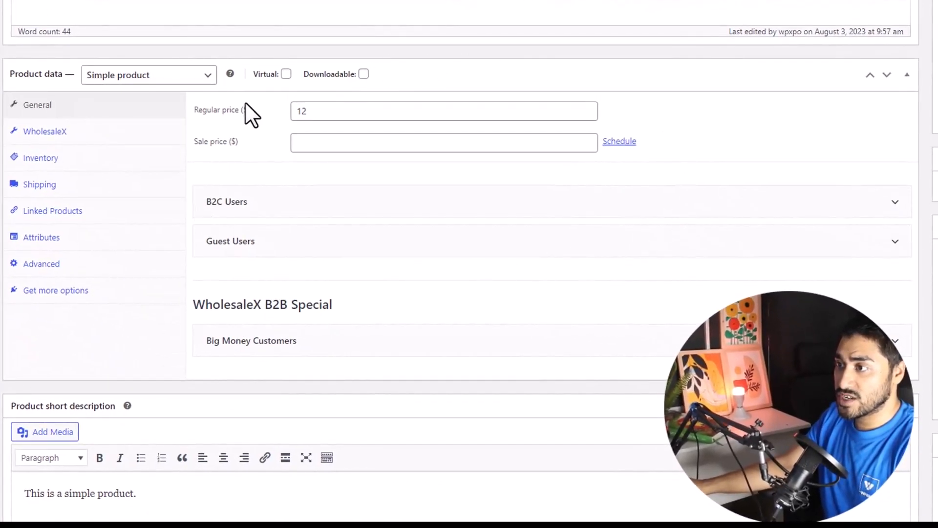
mouse_move(389, 204)
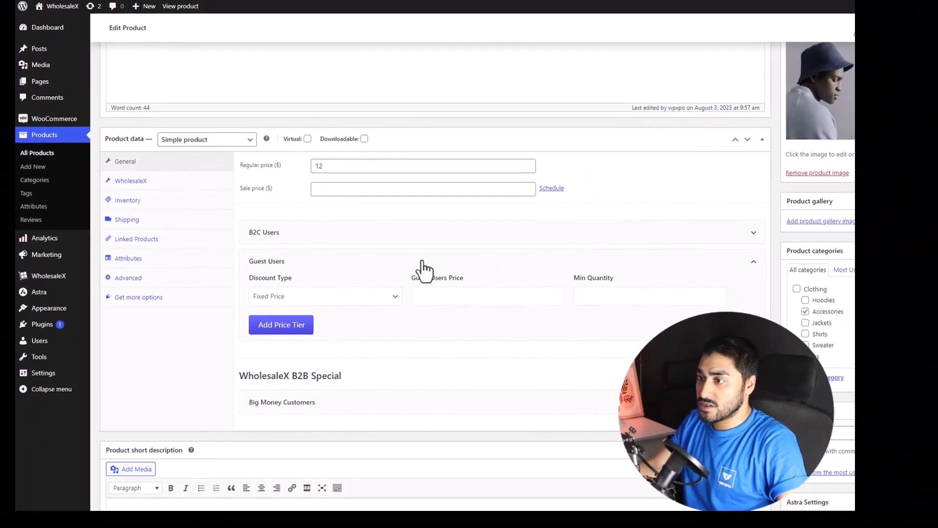
Give the first Guest Users tier Fixed Price, price 11 and minimum quantity 3
scroll(down, 3)
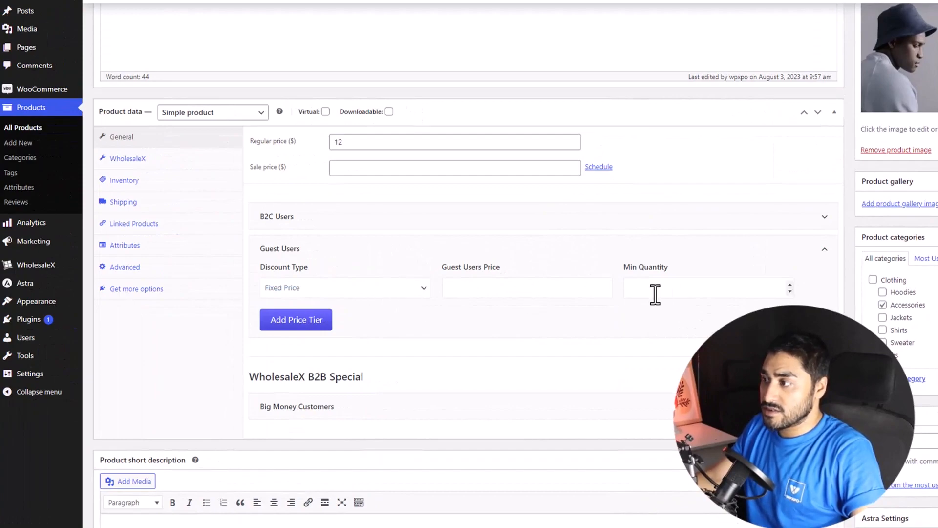
click(344, 287)
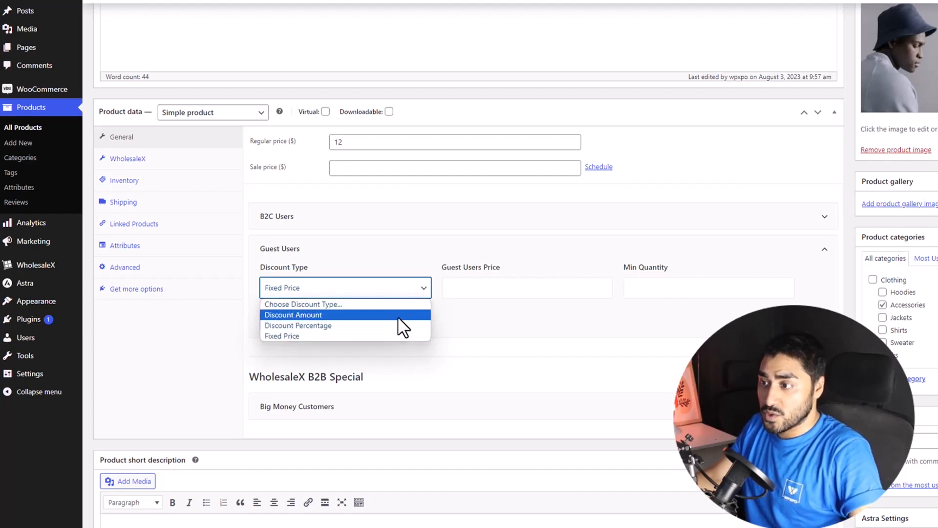
mouse_move(398, 328)
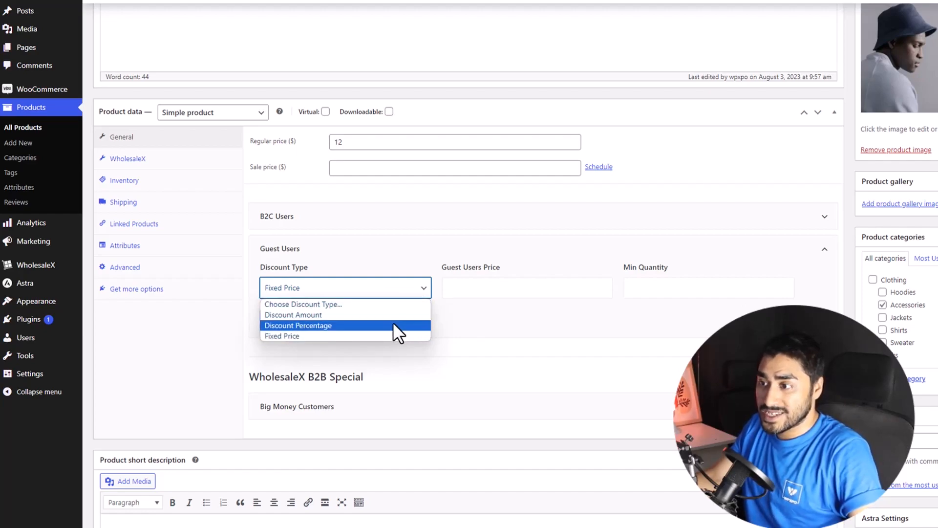
mouse_move(395, 335)
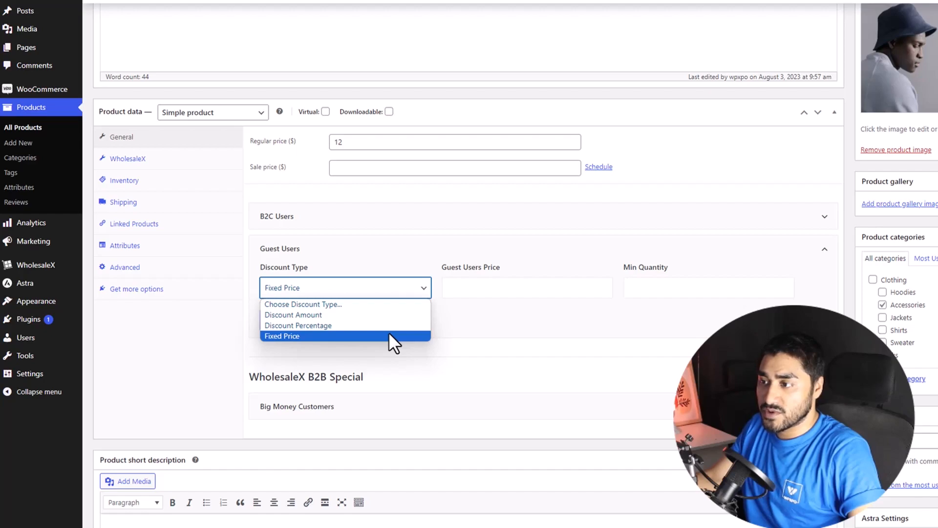
click(282, 335)
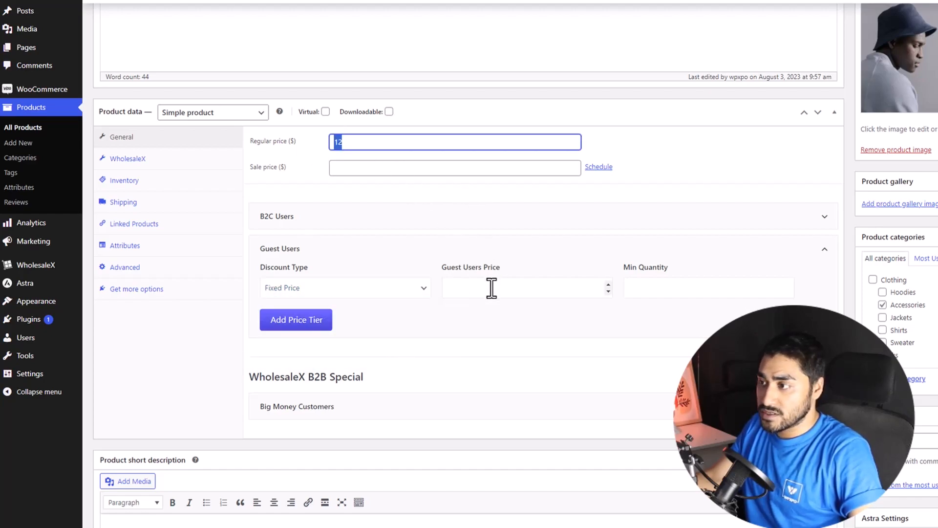
click(525, 287)
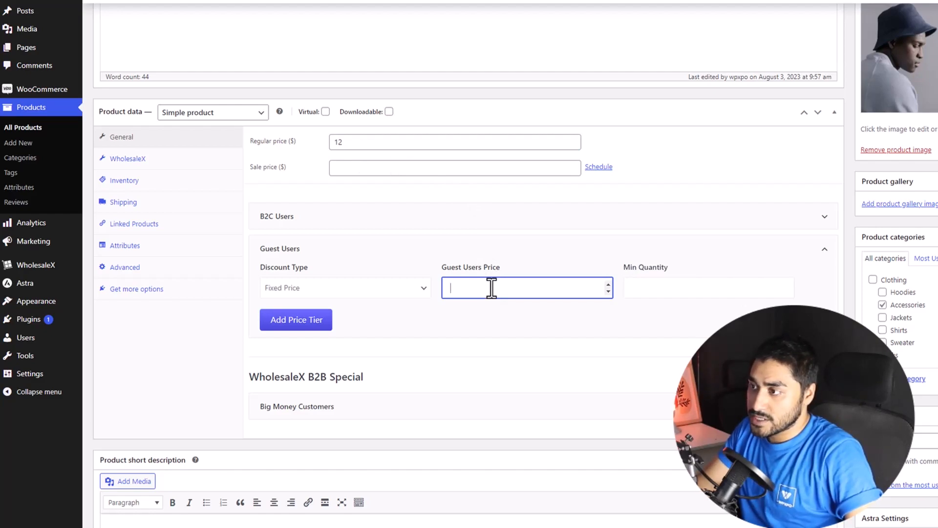
text(11)
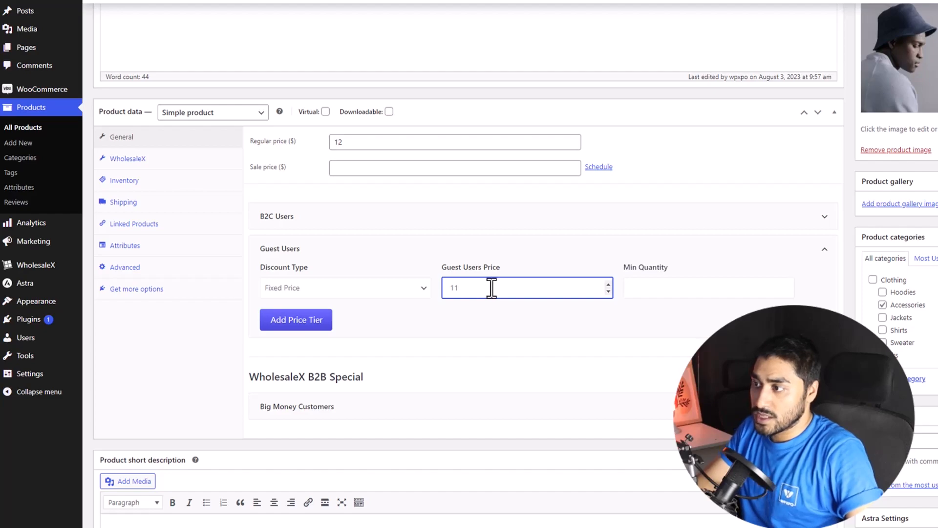
click(708, 288)
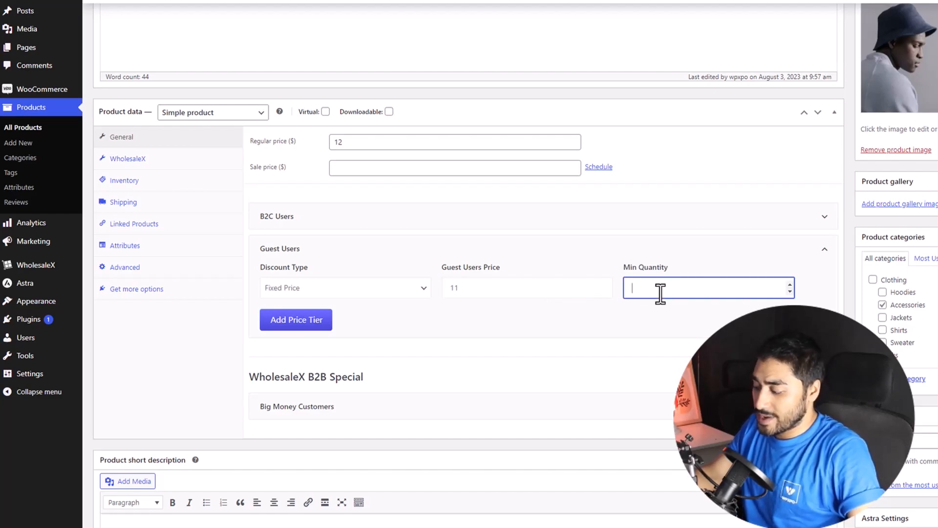
text(3)
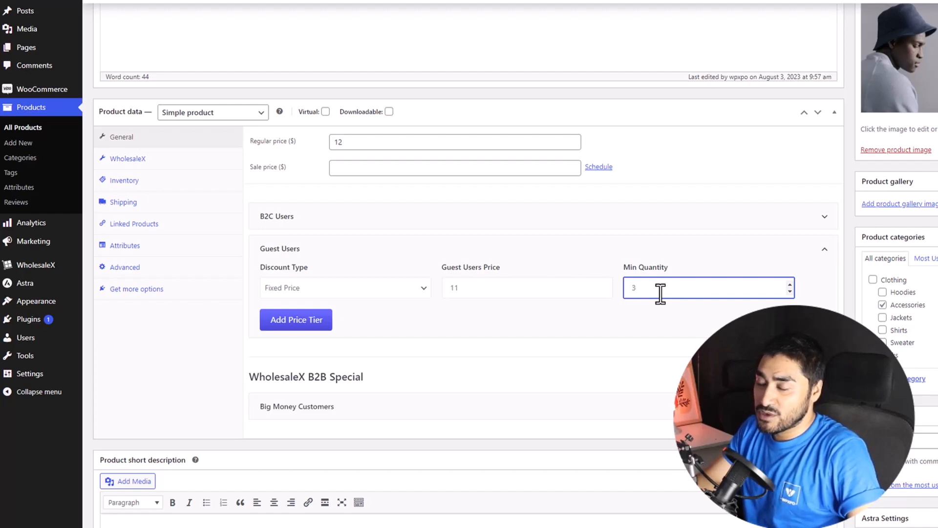
click(526, 288)
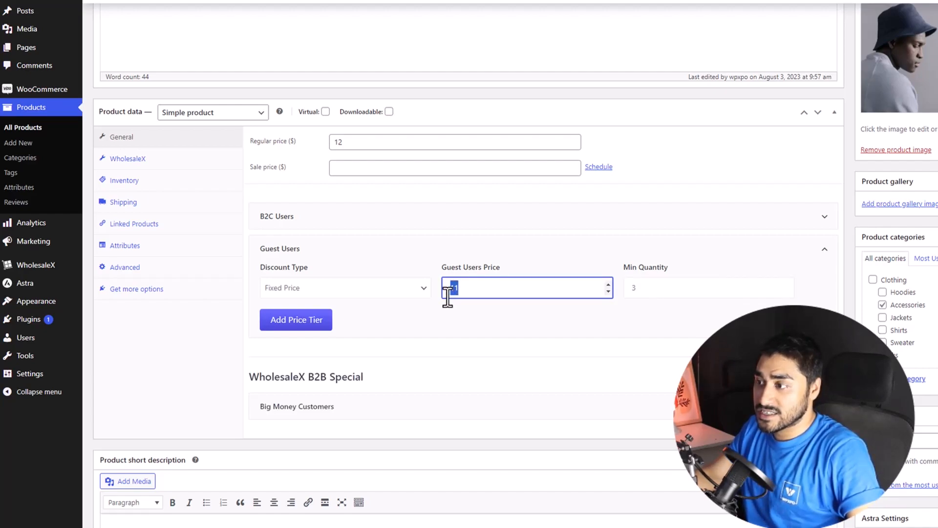
text(1)
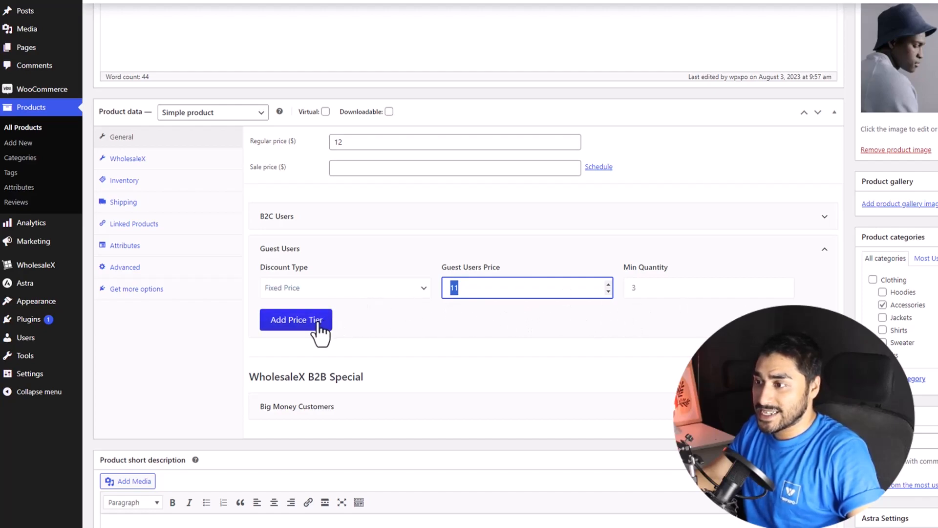
Add a second guest tier at Fixed Price 10 from quantity 6, plus a third row
click(296, 319)
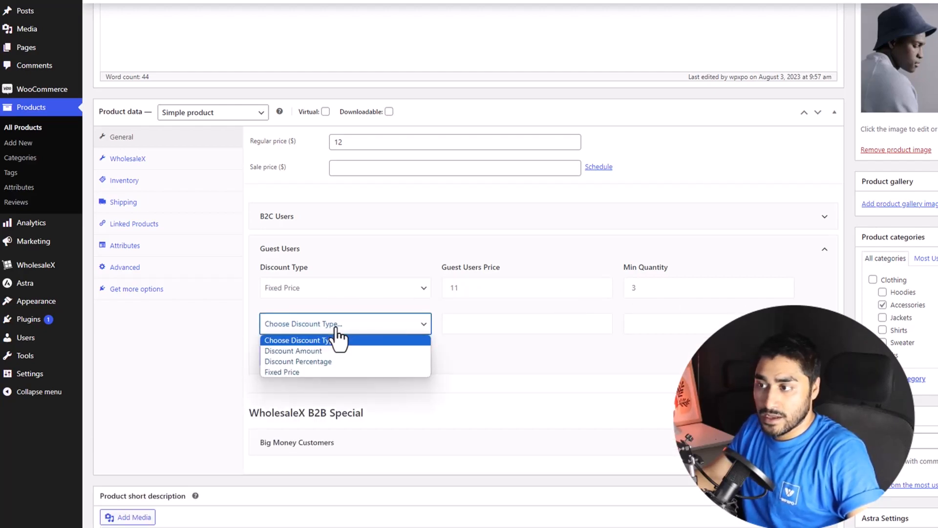
mouse_move(293, 372)
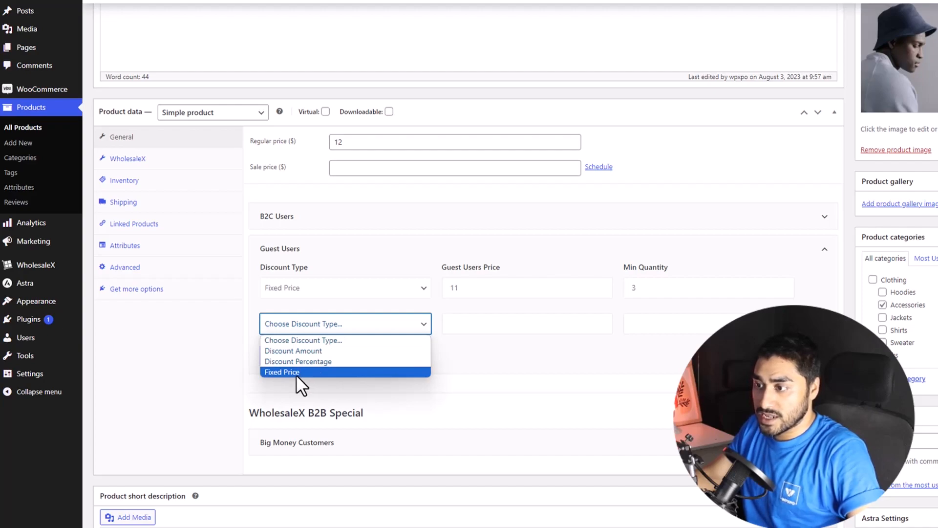
click(281, 371)
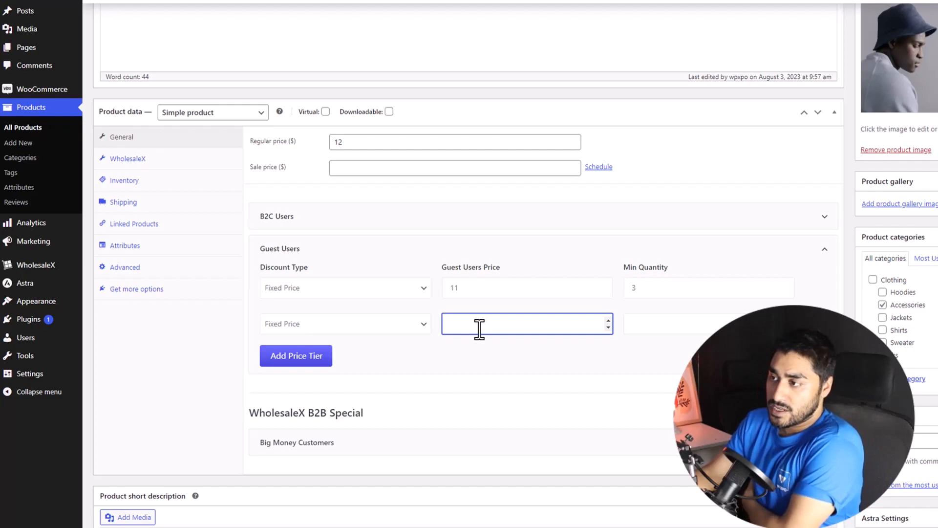
text(10)
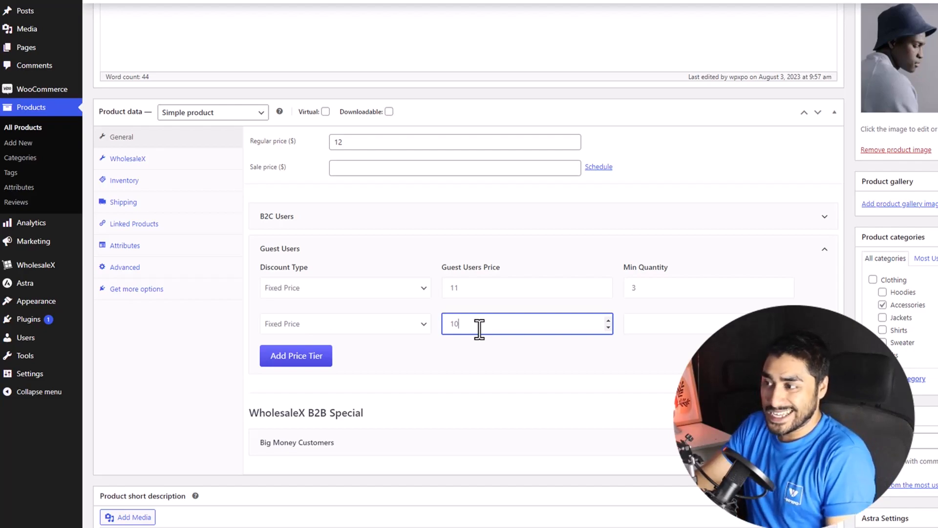
click(685, 323)
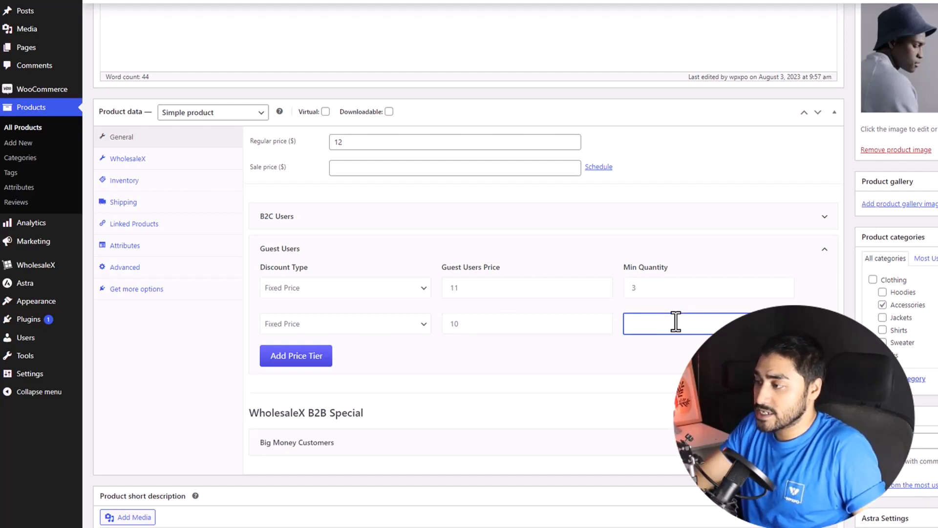
text(6)
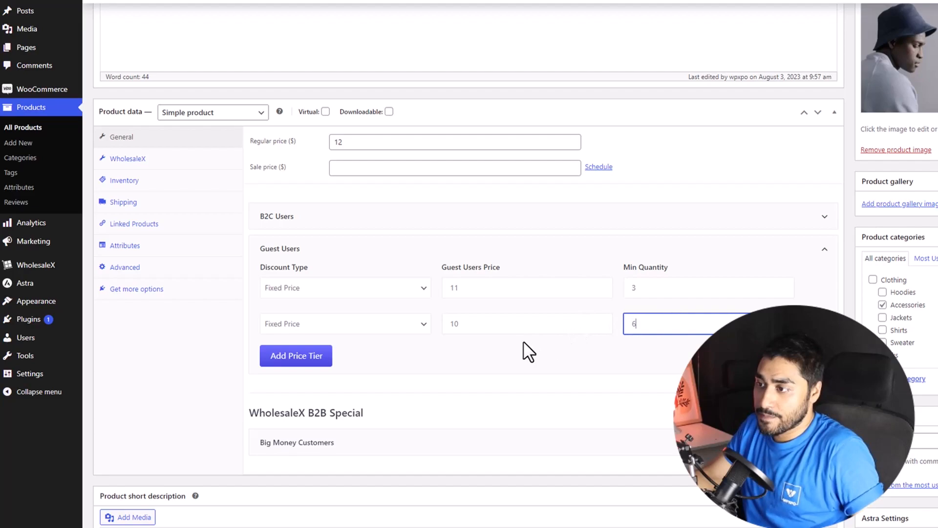
click(295, 355)
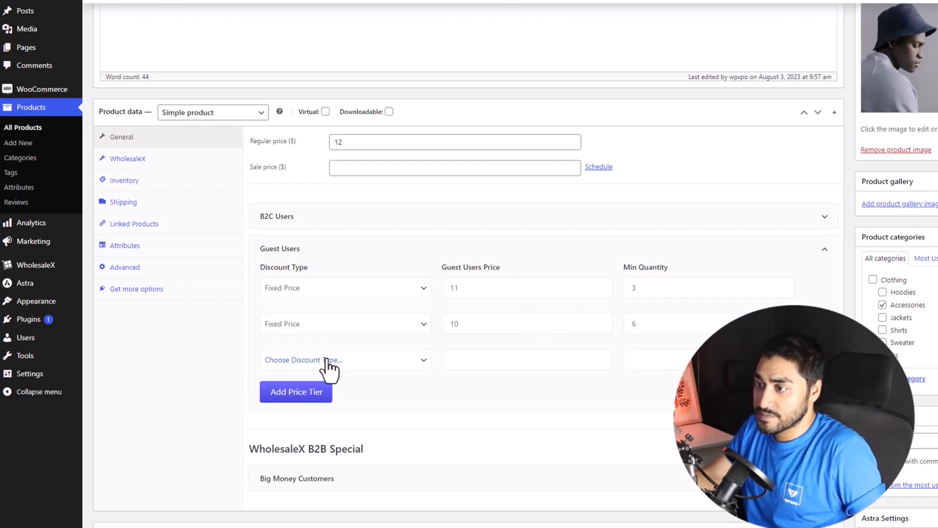
Set the third guest tier row to Fixed Price 6 with minimum quantity 12
click(346, 359)
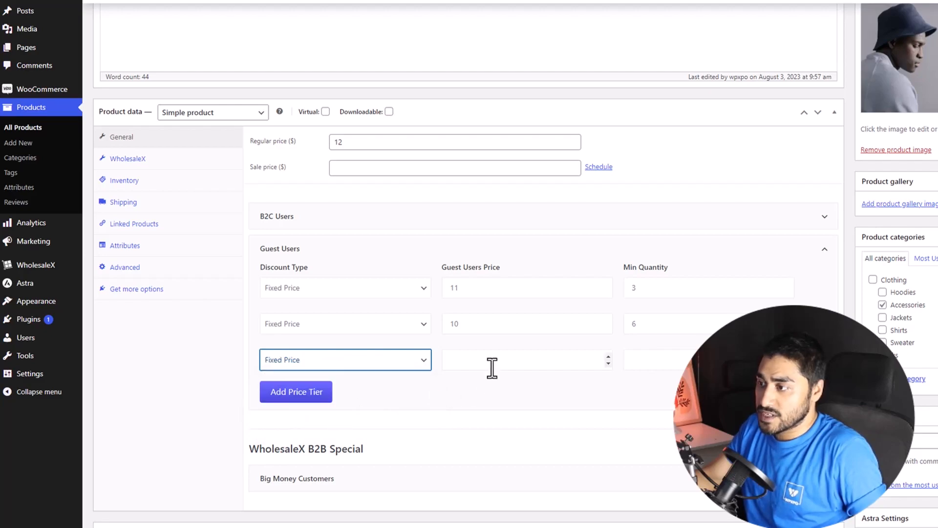
click(527, 360)
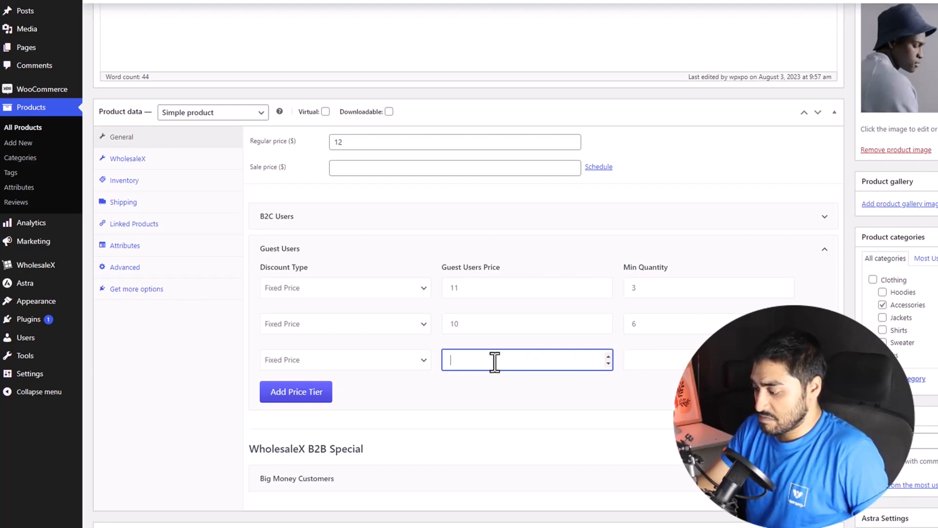
text(6)
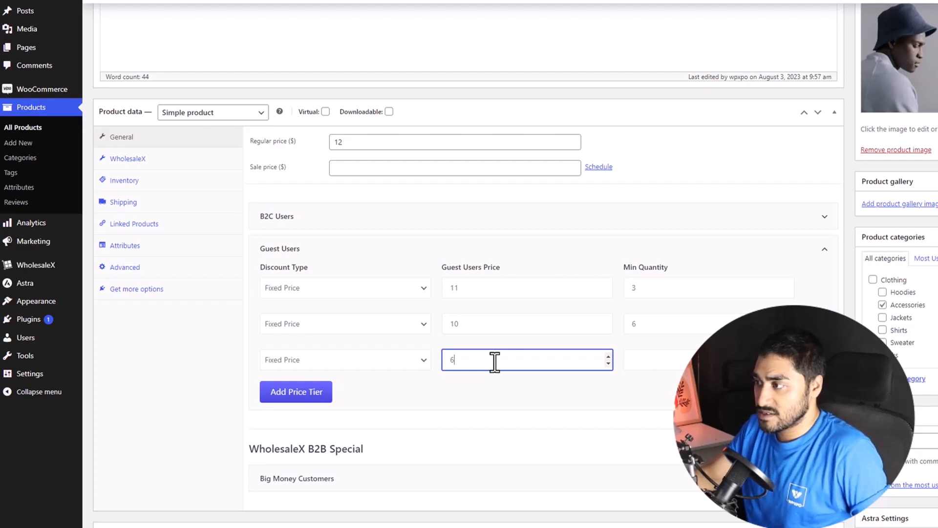
click(676, 360)
text(12)
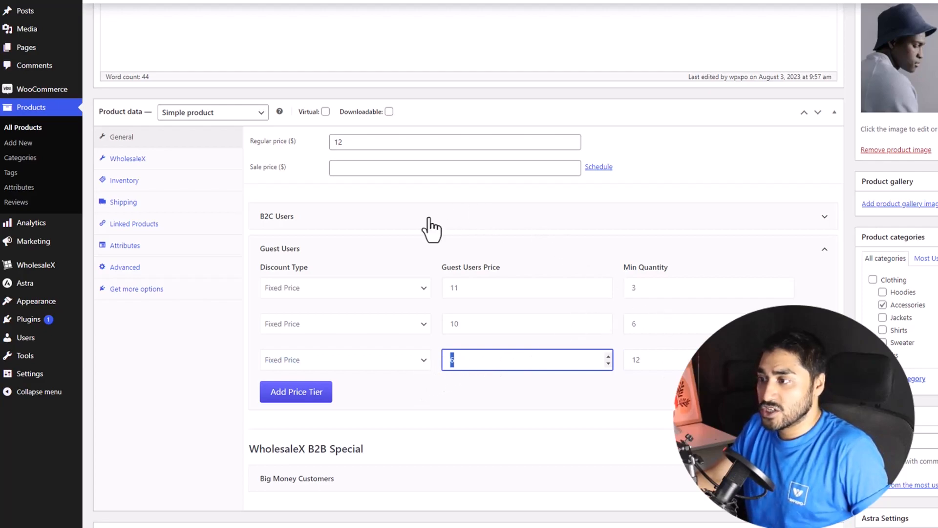
mouse_move(534, 413)
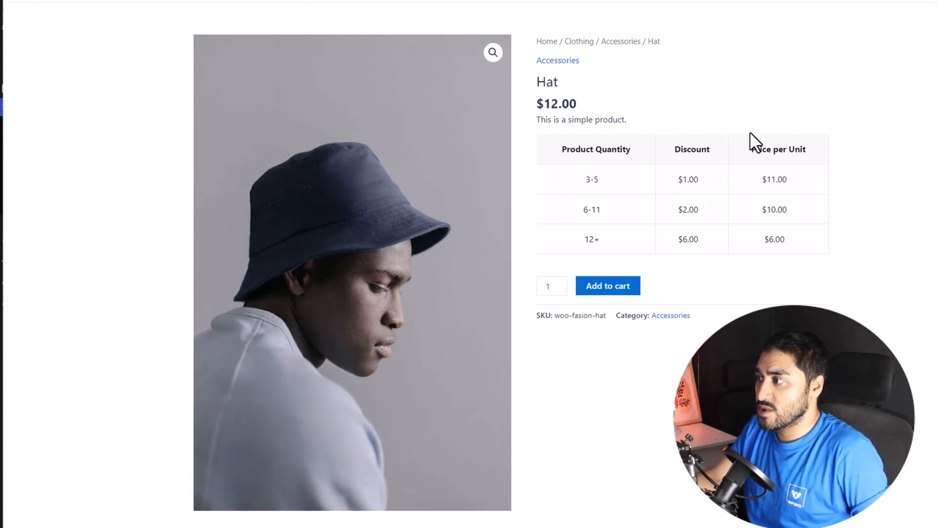
mouse_move(589, 201)
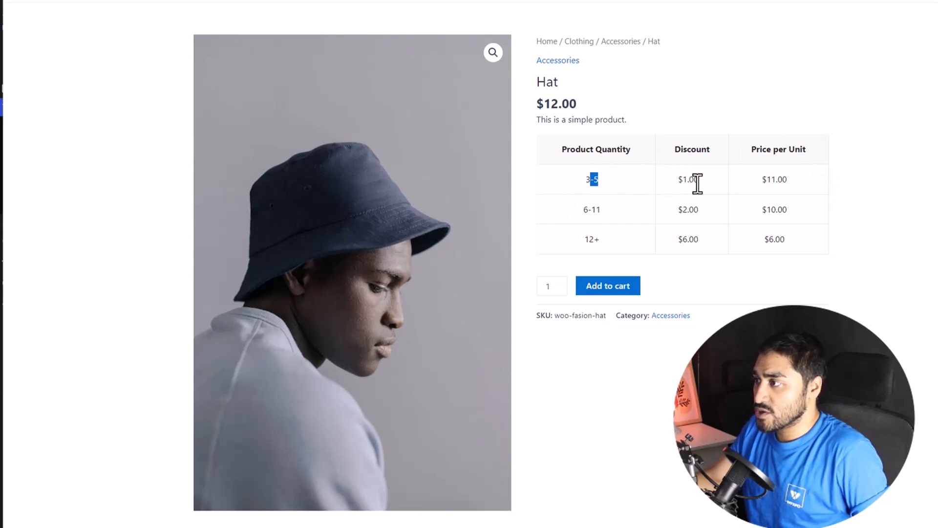
Check the tier table's 3-5 range at $11.00, then set the Hat quantity field
double_click(687, 178)
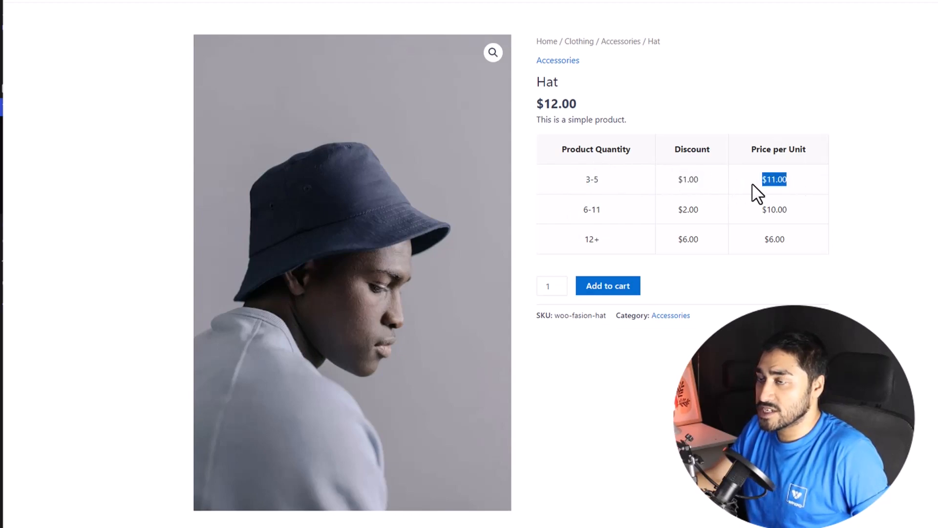
drag(774, 178, 774, 239)
text(2)
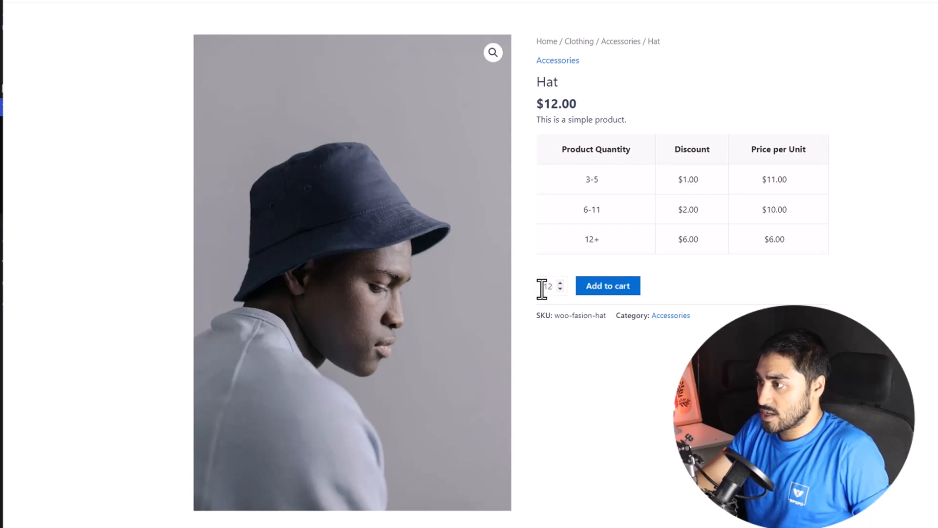
click(608, 286)
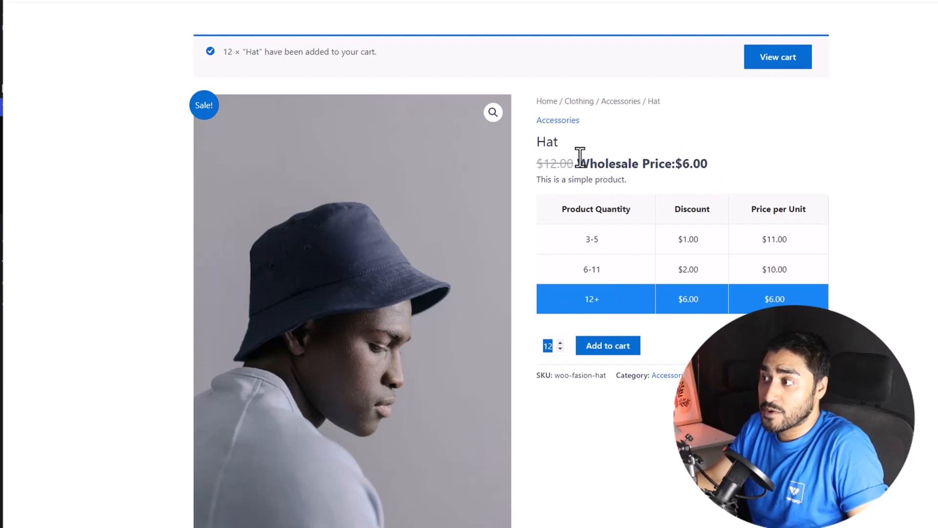
mouse_move(677, 161)
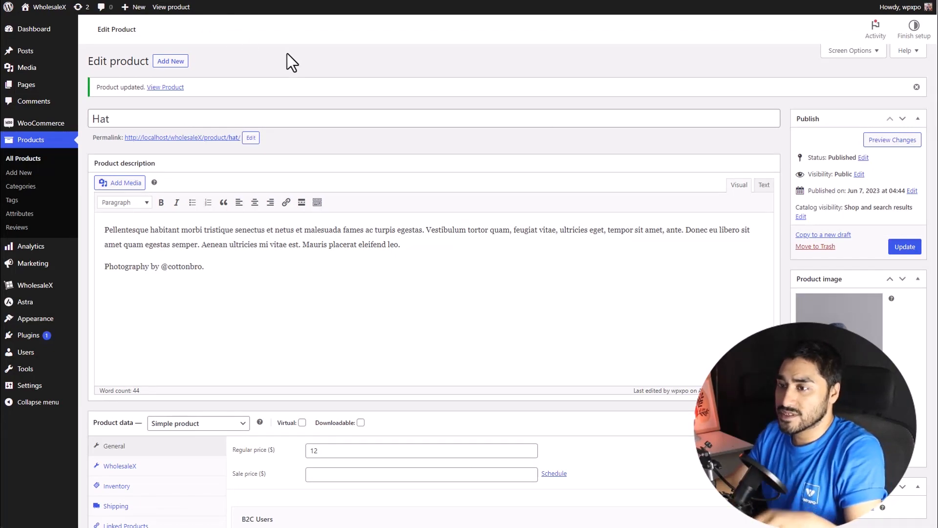
mouse_move(40, 123)
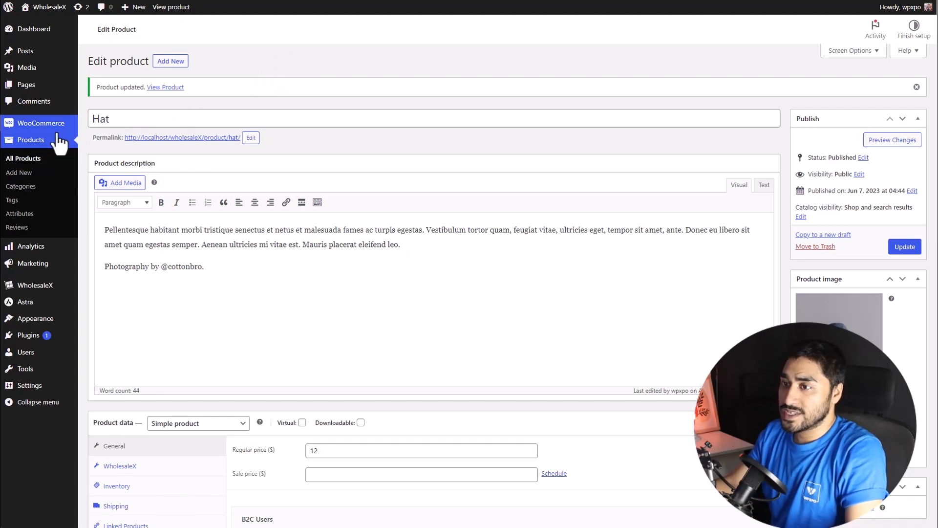
Scroll down the admin page toward Products > Categories
scroll(down, 3)
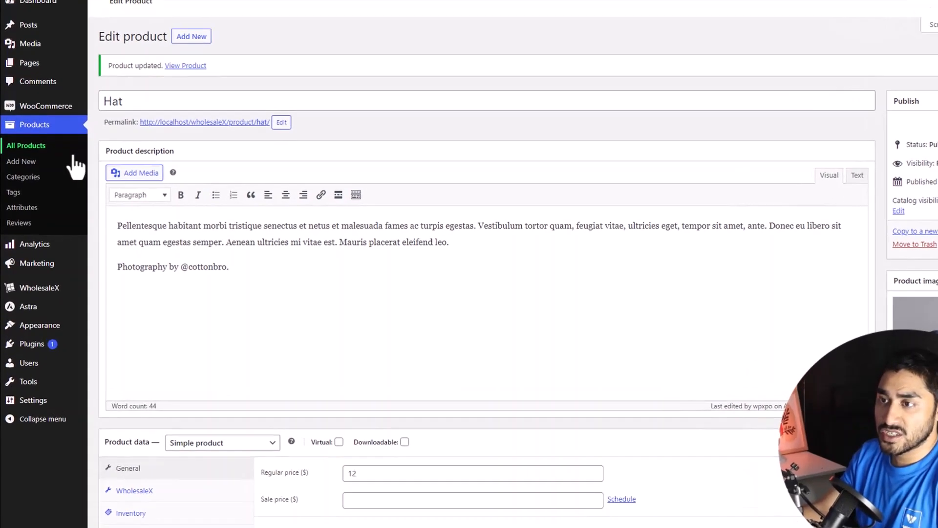
scroll(down, 3)
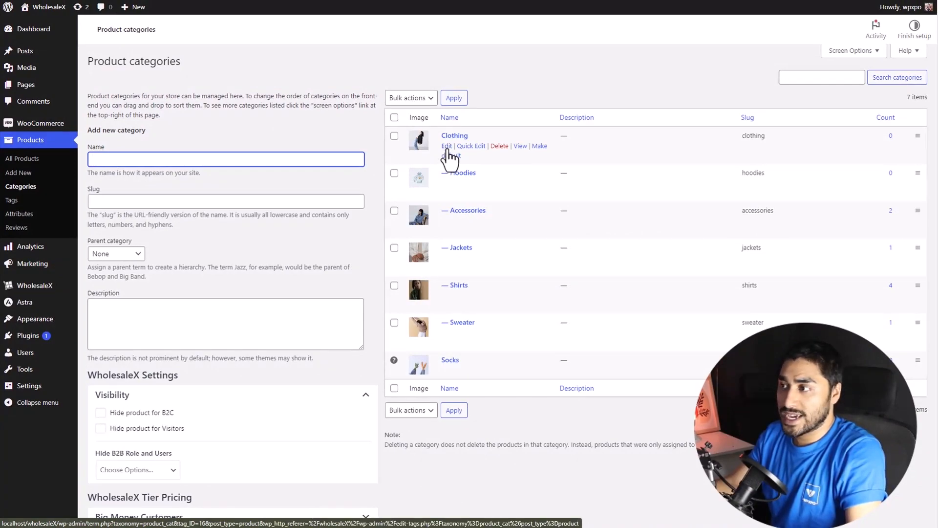
Edit the Clothing category and expand Big Money Customers under WholesaleX Tier Pricing
click(226, 158)
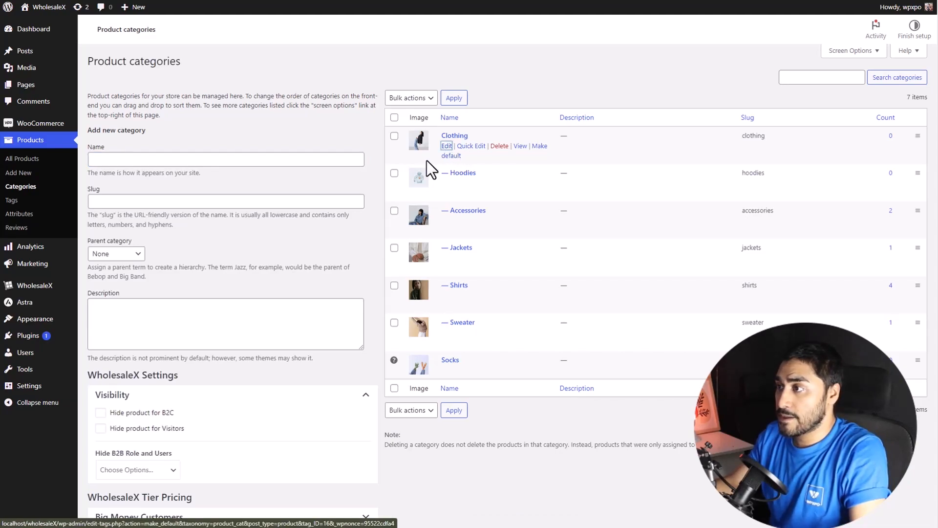
click(446, 146)
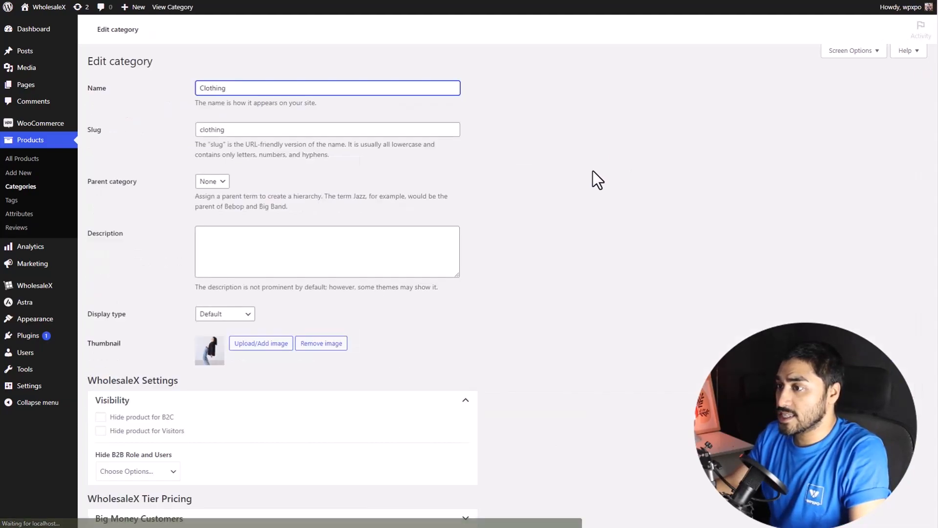
scroll(down, 3)
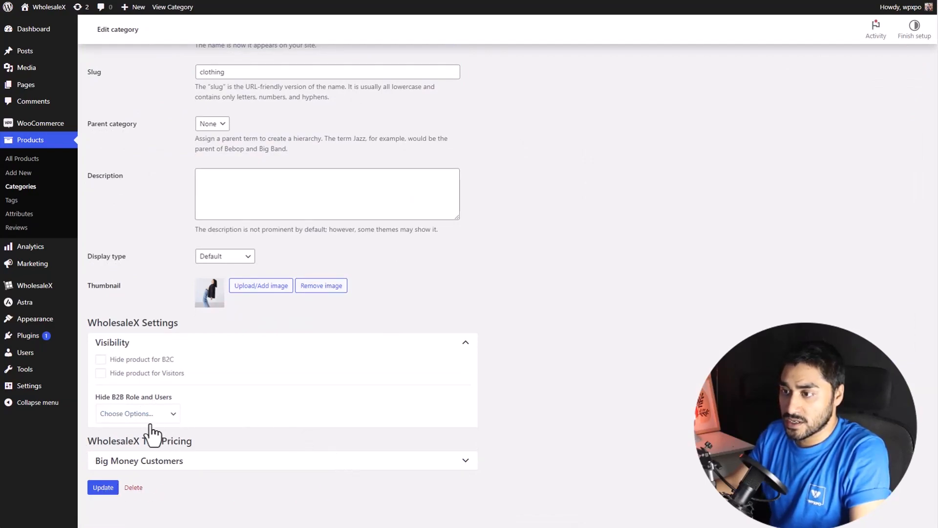
mouse_move(259, 463)
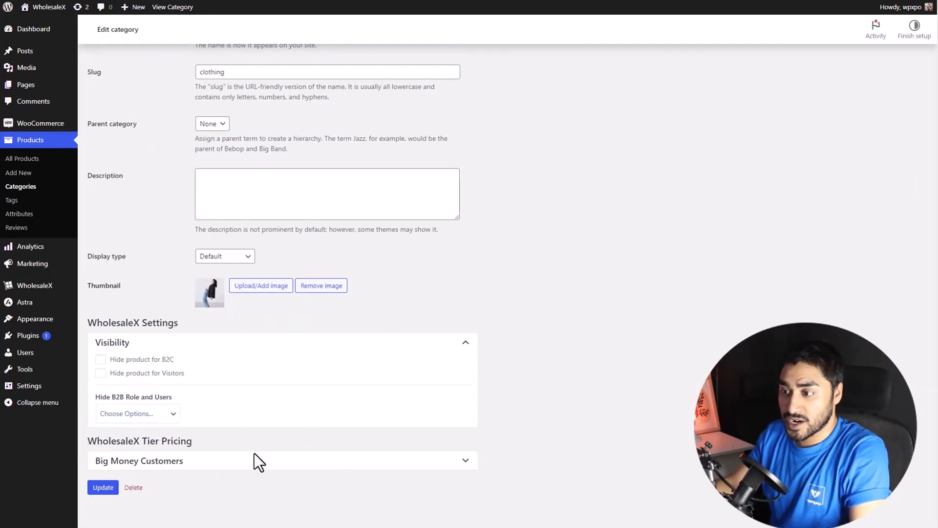
click(138, 460)
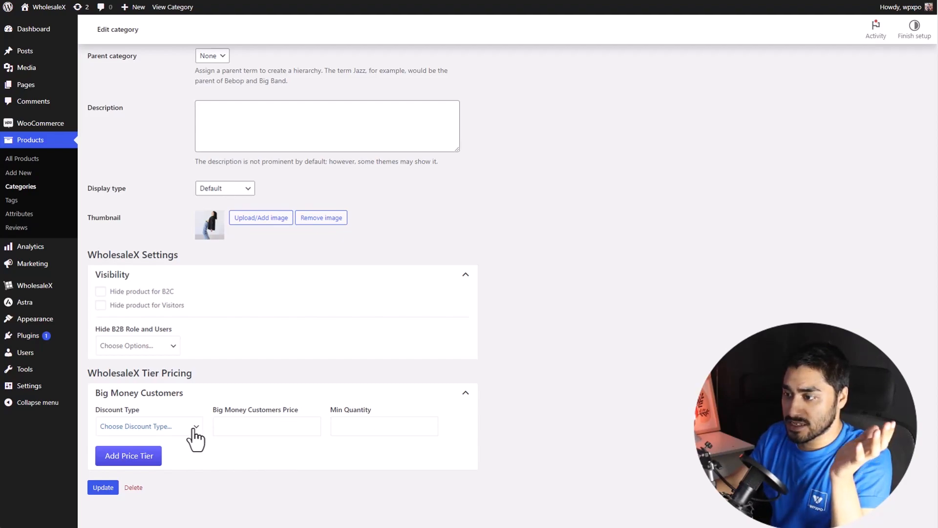
Set the Big Money Customers tier to a 5% discount from minimum quantity 3
click(149, 426)
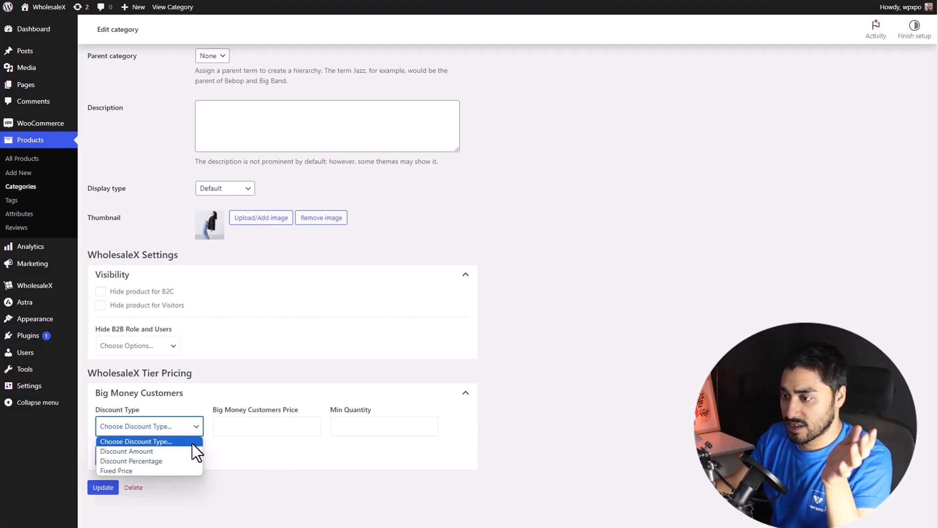
click(131, 461)
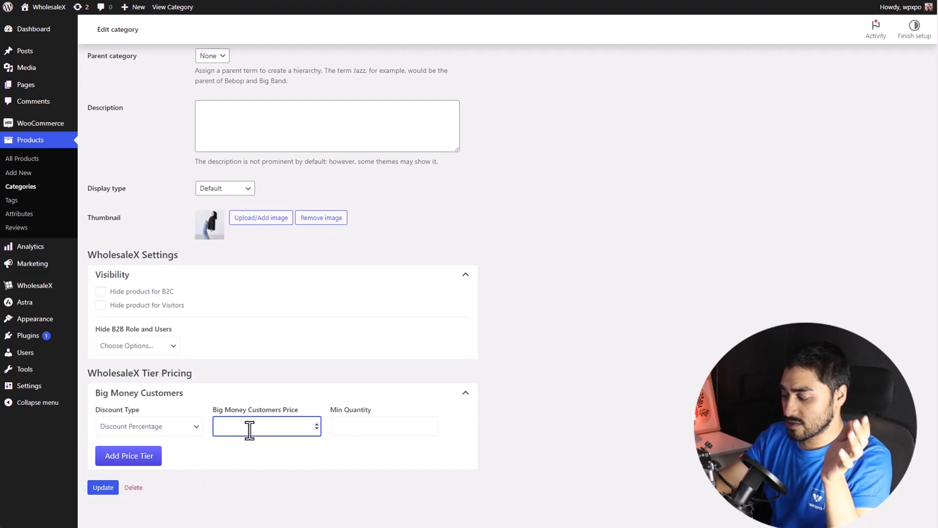
click(384, 426)
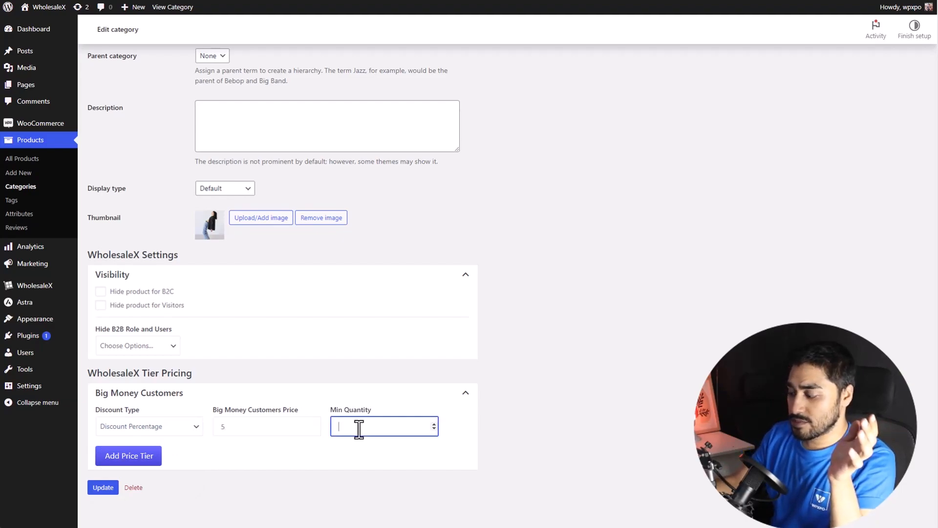
text(3)
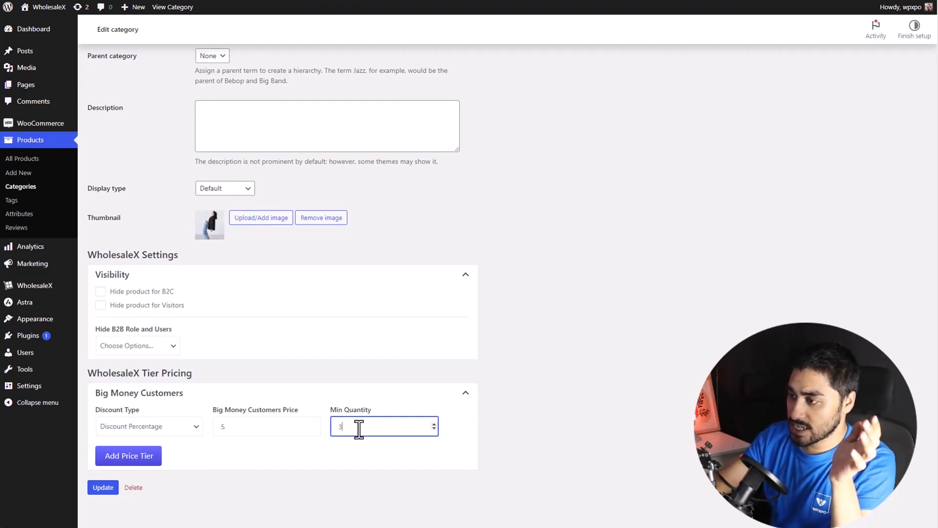
Add two more price tier rows and update the Clothing category
click(128, 456)
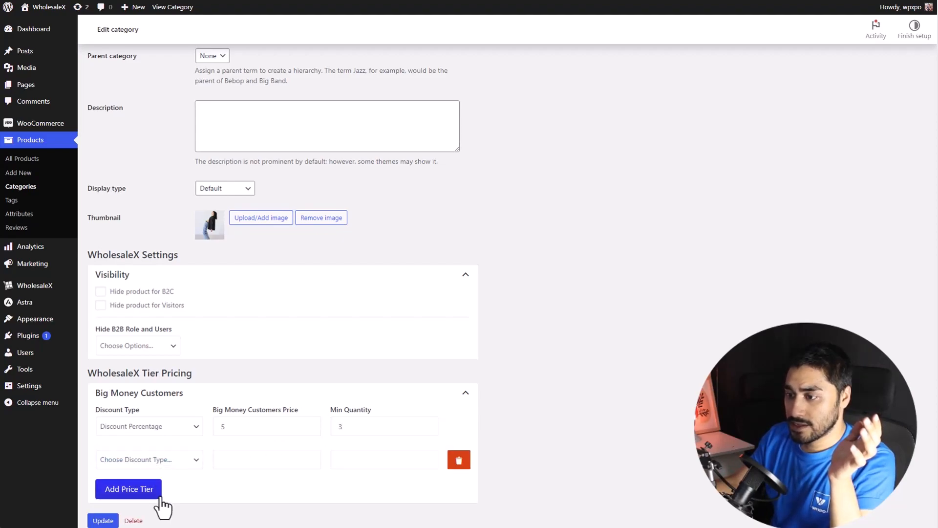
click(128, 488)
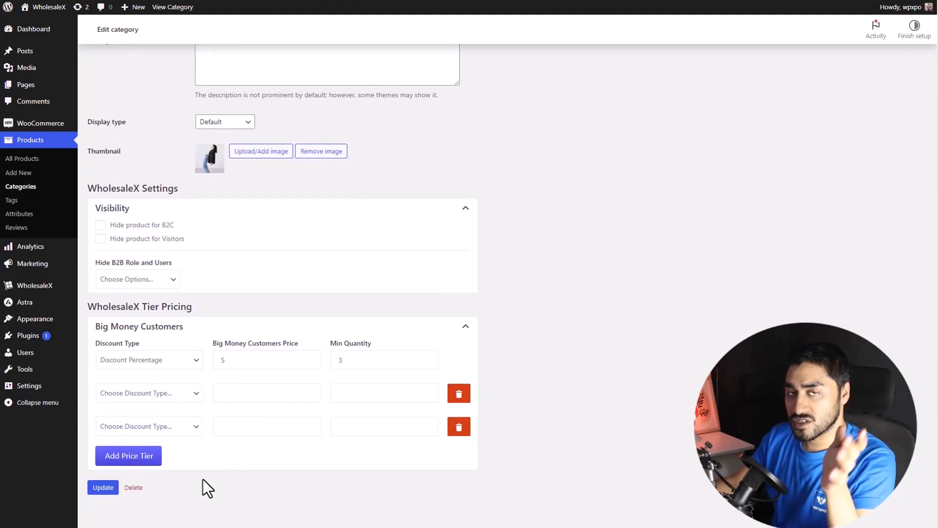
click(103, 487)
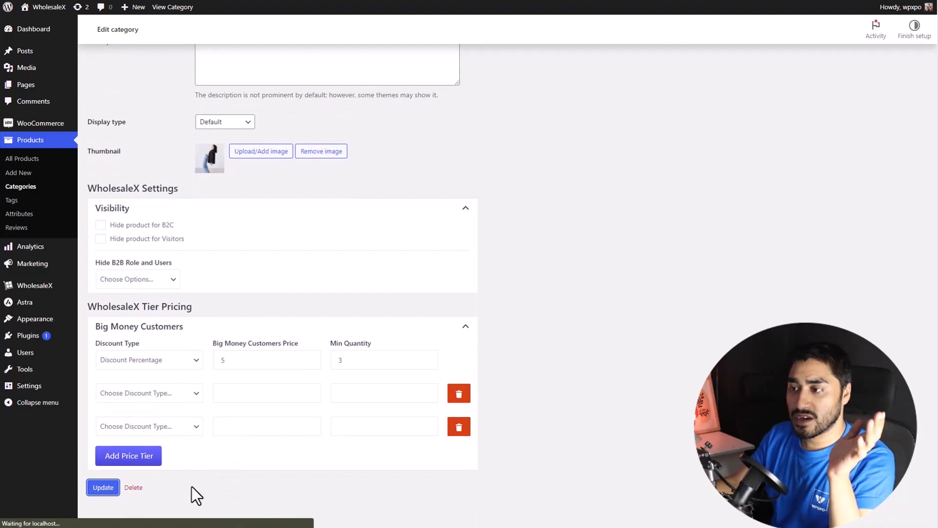
click(103, 487)
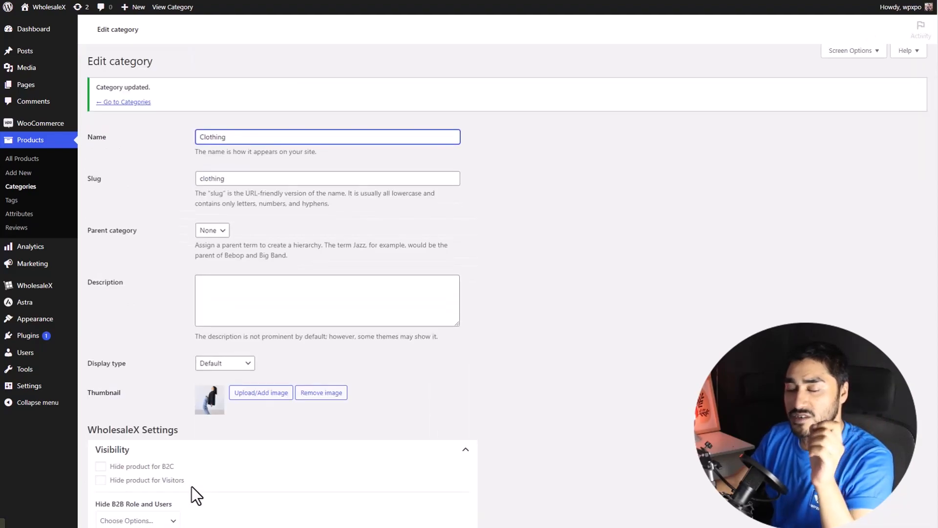
mouse_move(250, 469)
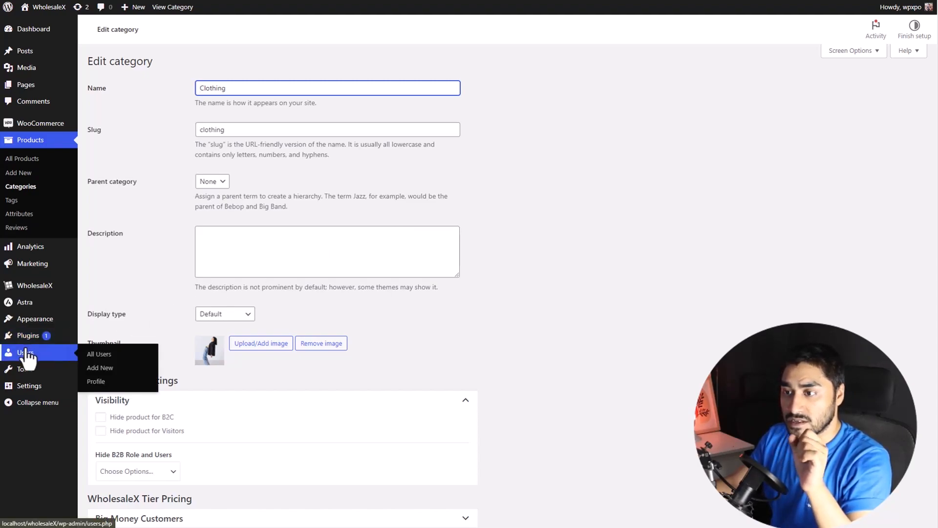
mouse_move(28, 362)
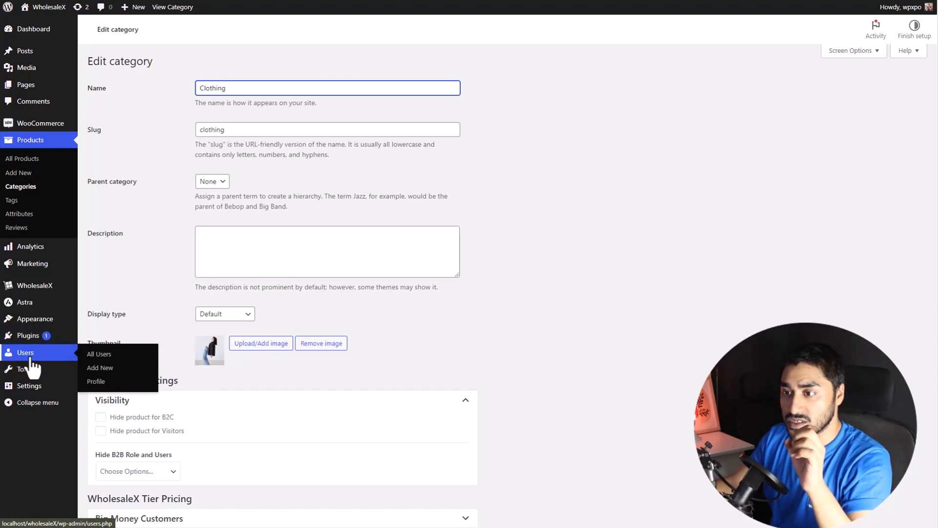
Open John Wick's user profile from All Users and scroll to WholesaleX Profile Settings
click(98, 354)
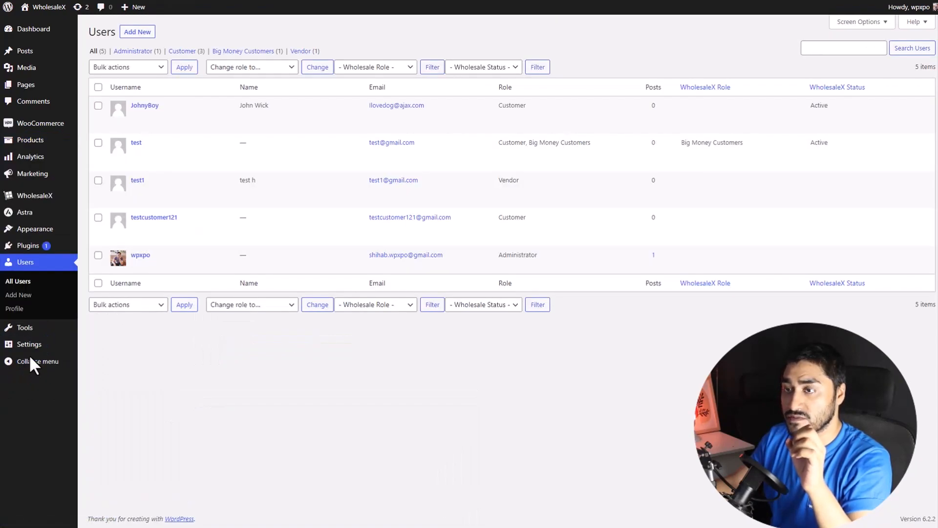
mouse_move(144, 105)
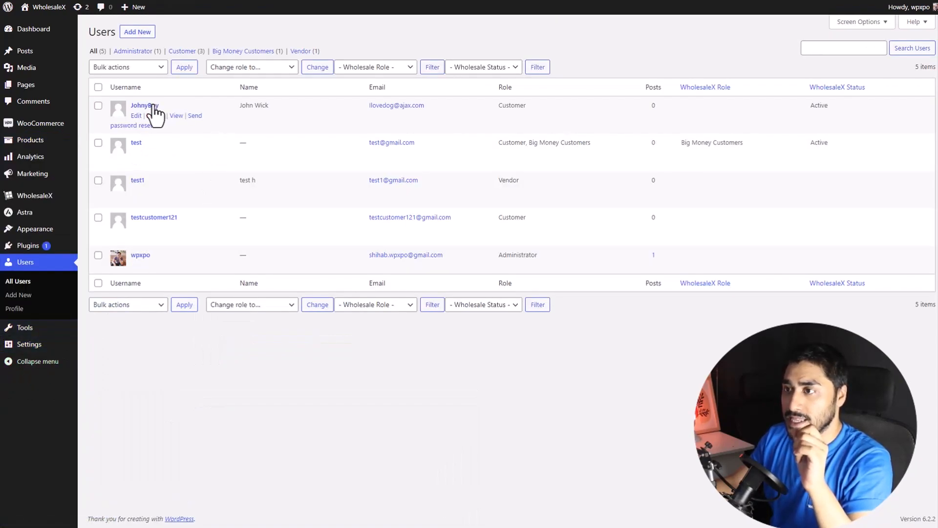
click(137, 116)
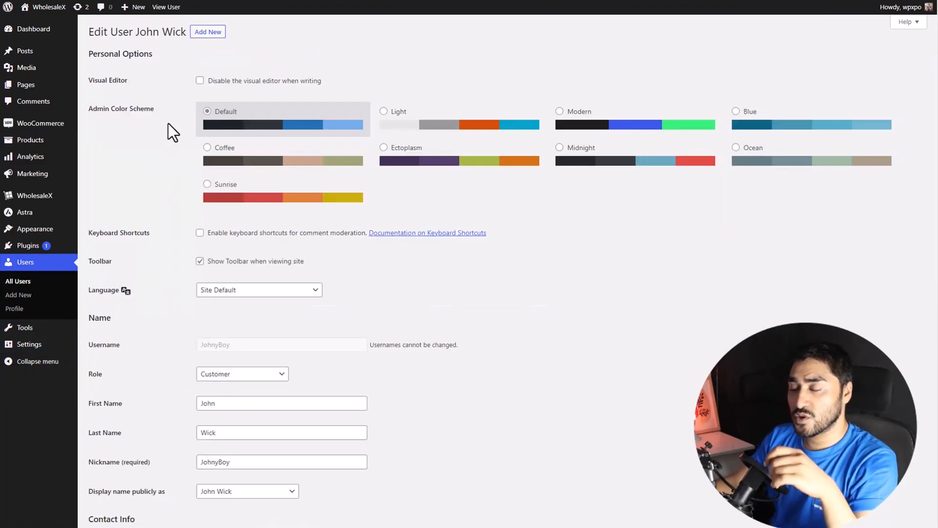
scroll(down, 3)
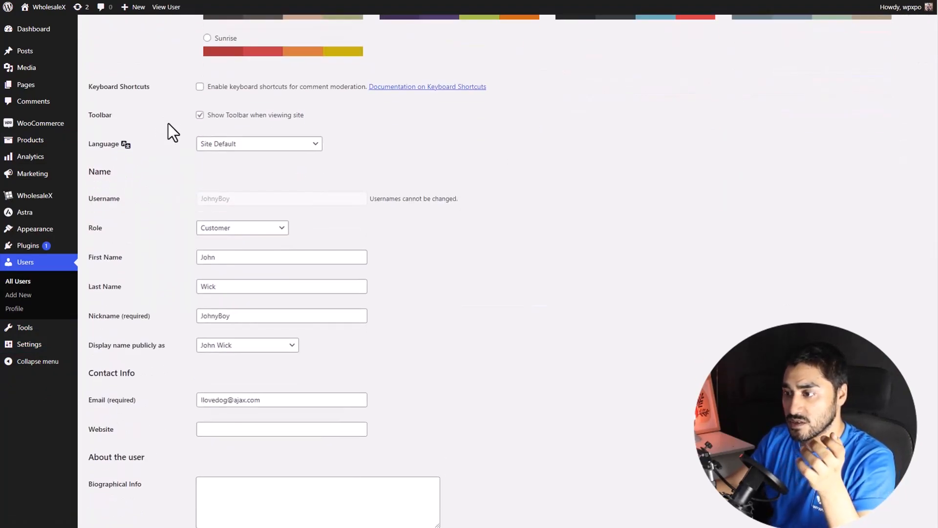
scroll(down, 3)
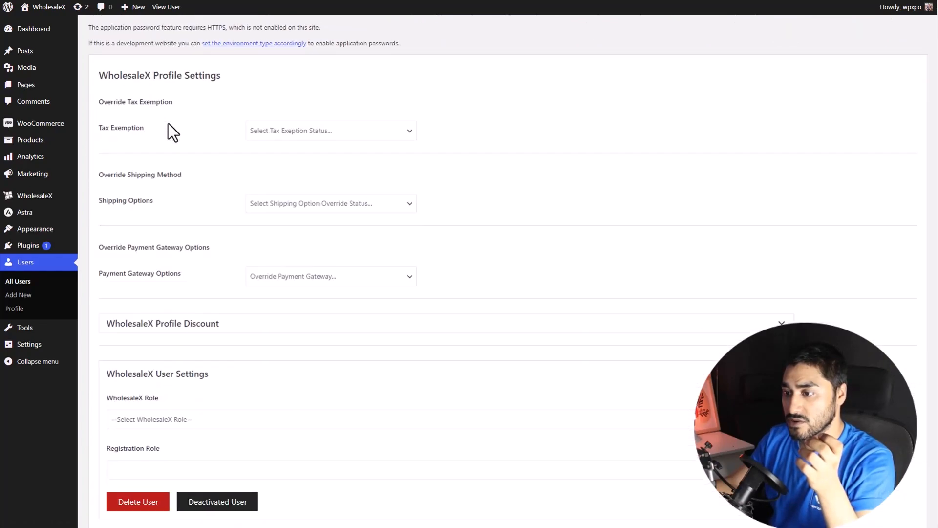
scroll(down, 3)
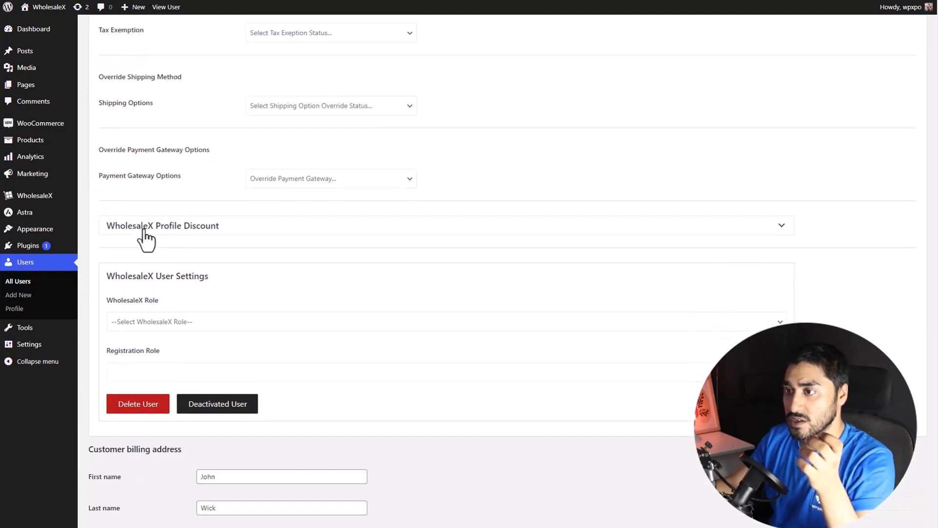
Expand John Wick's WholesaleX Profile Discount tiers and review the Discount Type choices
click(162, 226)
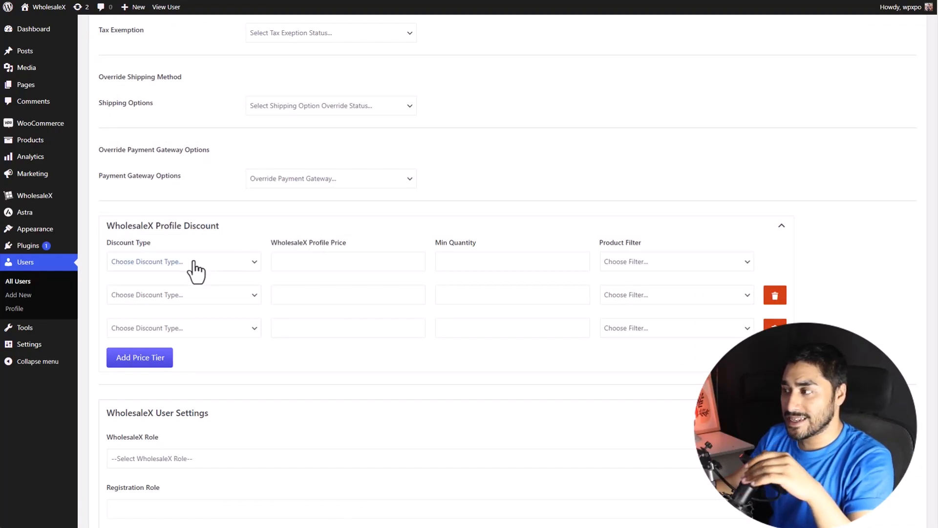
click(184, 260)
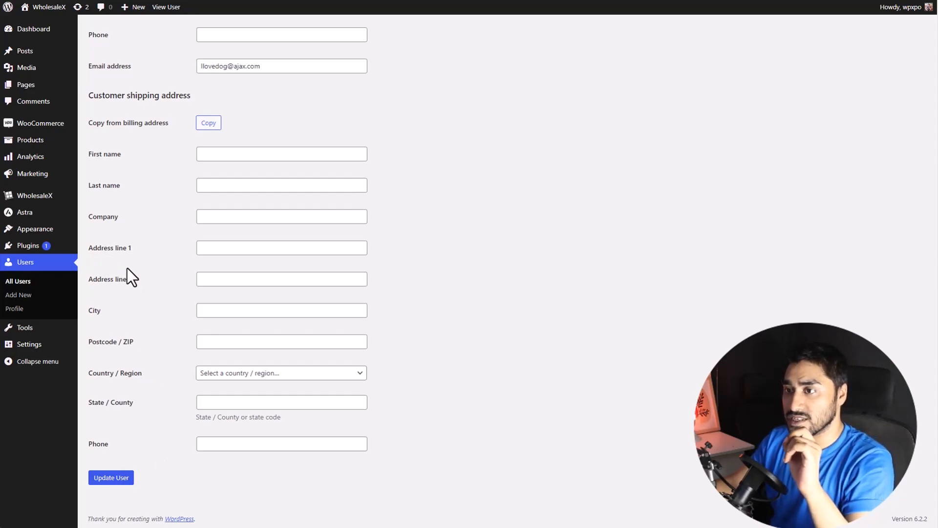
mouse_move(34, 195)
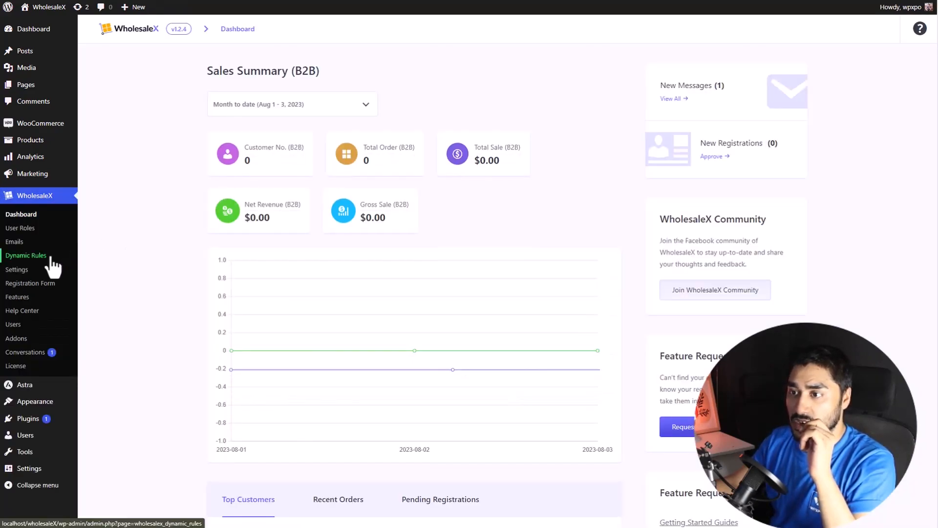
Open WholesaleX Dynamic Rules and create a new untitled dynamic rule
click(26, 255)
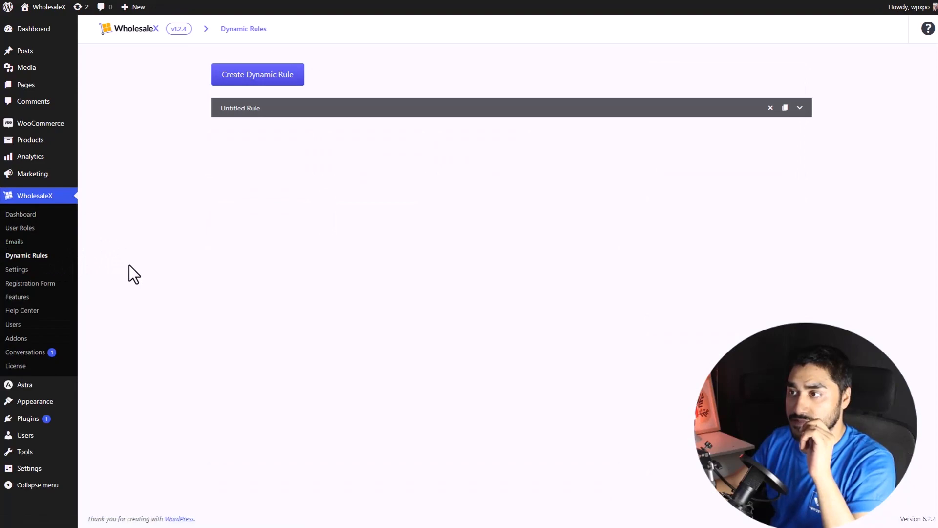
mouse_move(269, 96)
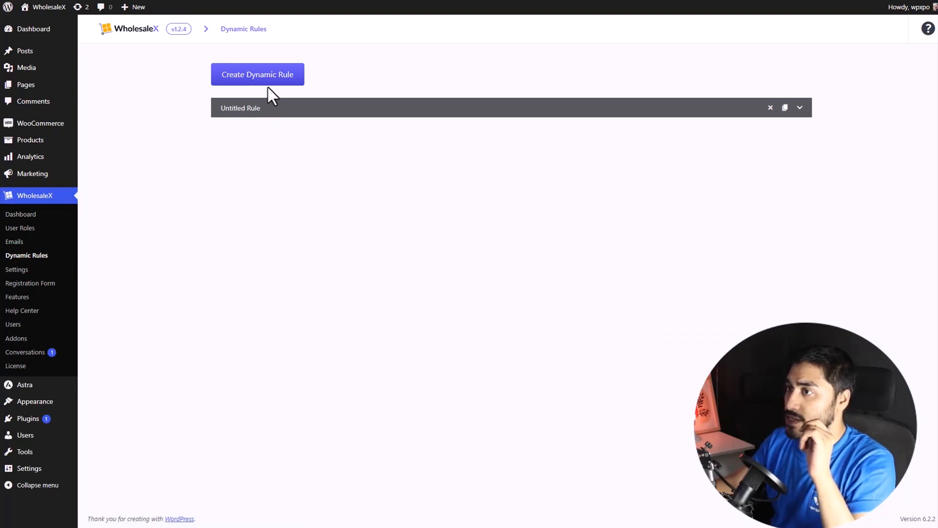
click(257, 74)
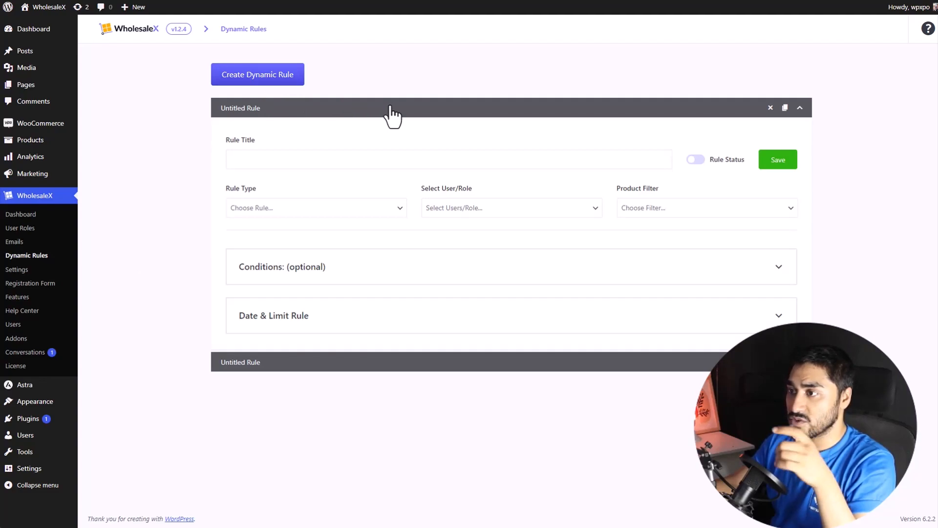
Title the new dynamic rule 'Global Tiered Pricing'
click(448, 159)
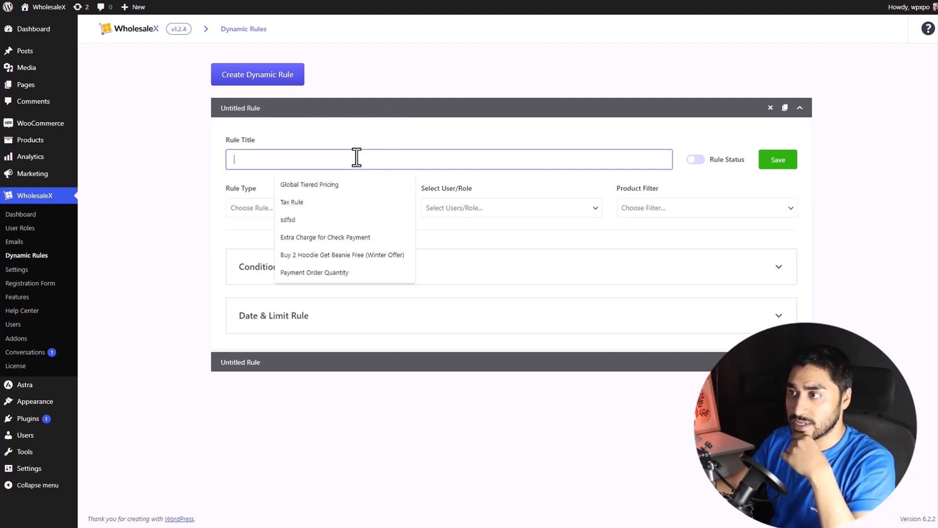
click(309, 184)
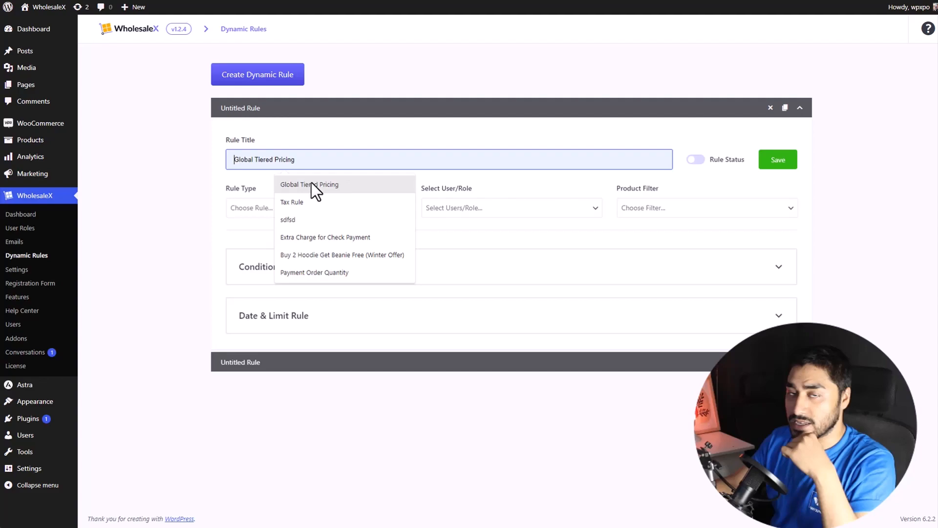
click(310, 184)
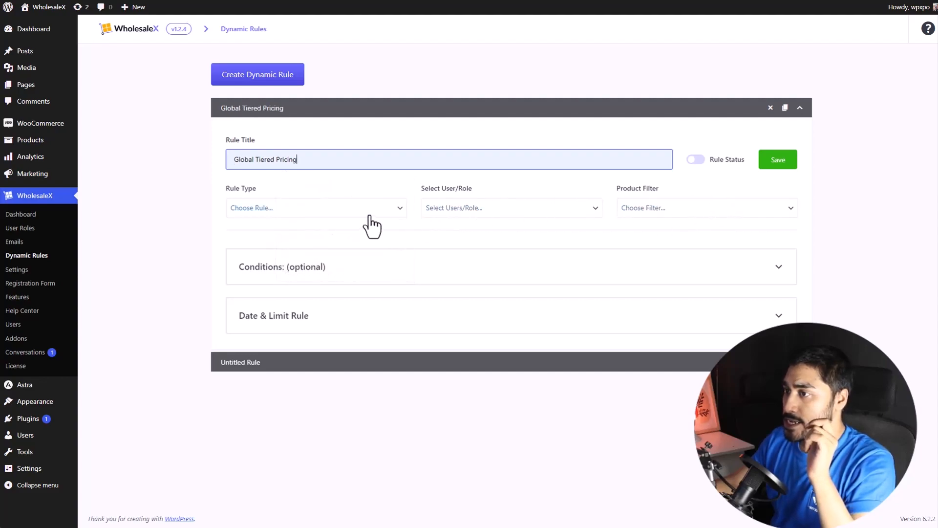
Make the rule a Quantity Based Discount for All Users and All Products
click(316, 207)
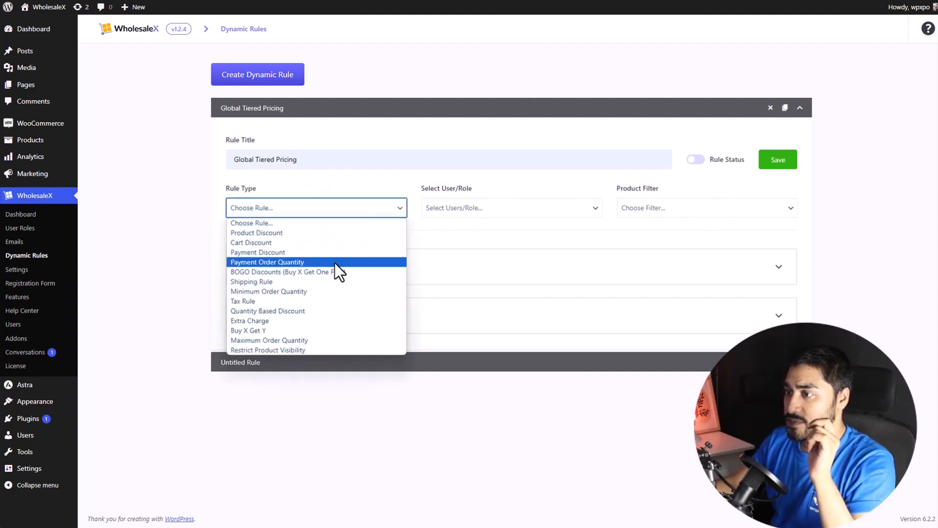
click(267, 310)
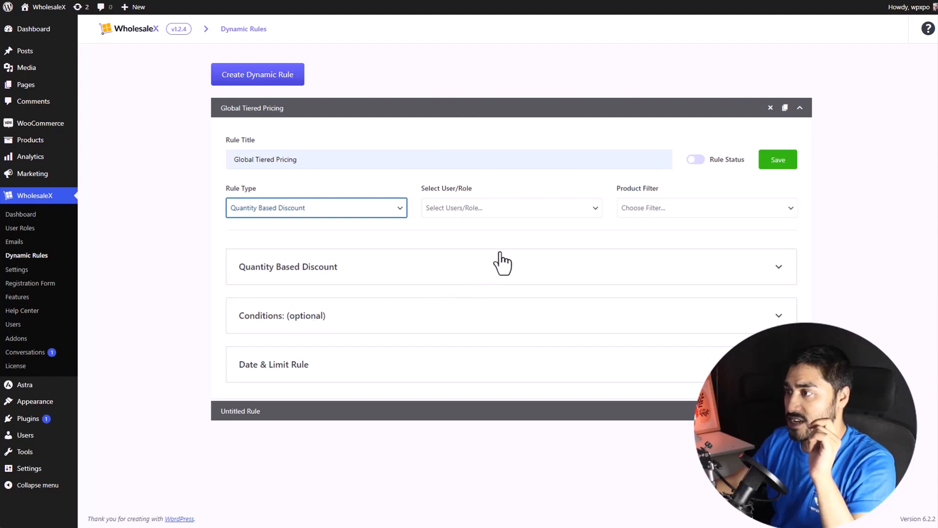
click(510, 207)
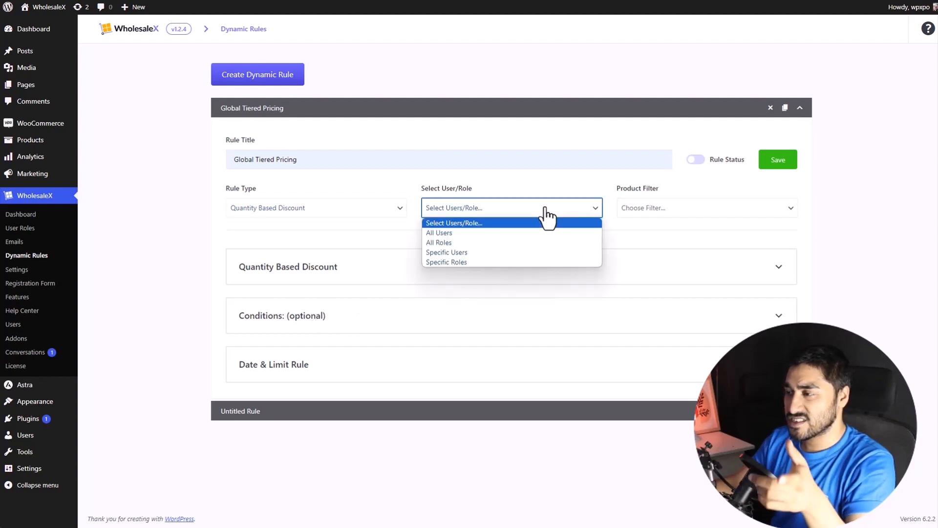
click(439, 232)
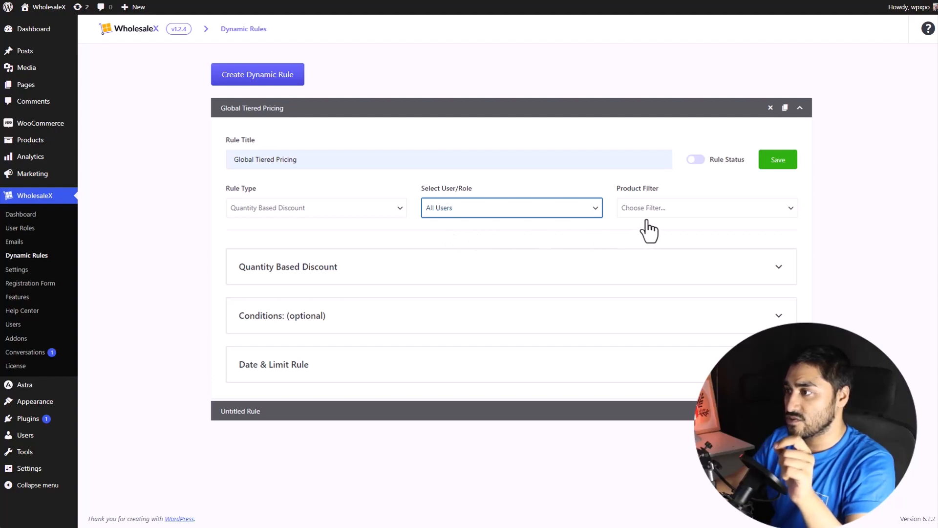
click(706, 208)
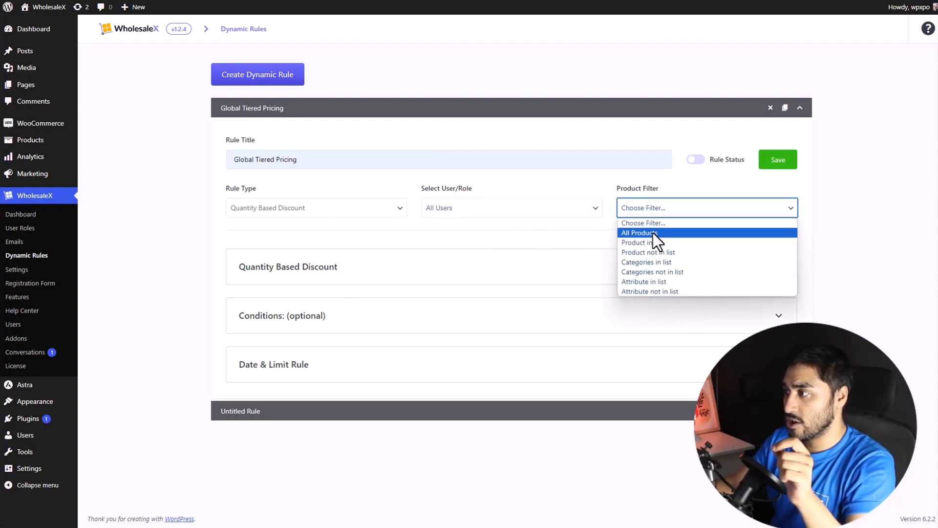
click(639, 233)
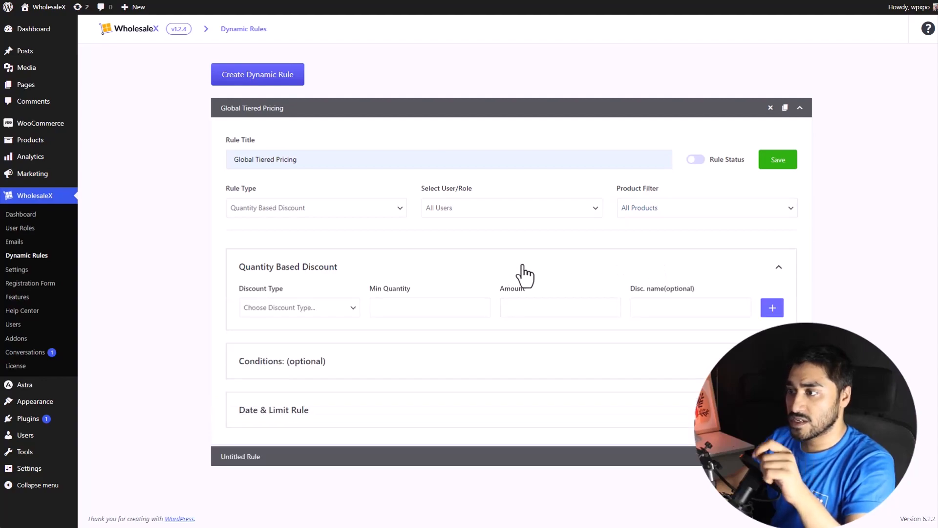
Add discount tier rows, set the usage limit to 5, and pick the end date
click(771, 307)
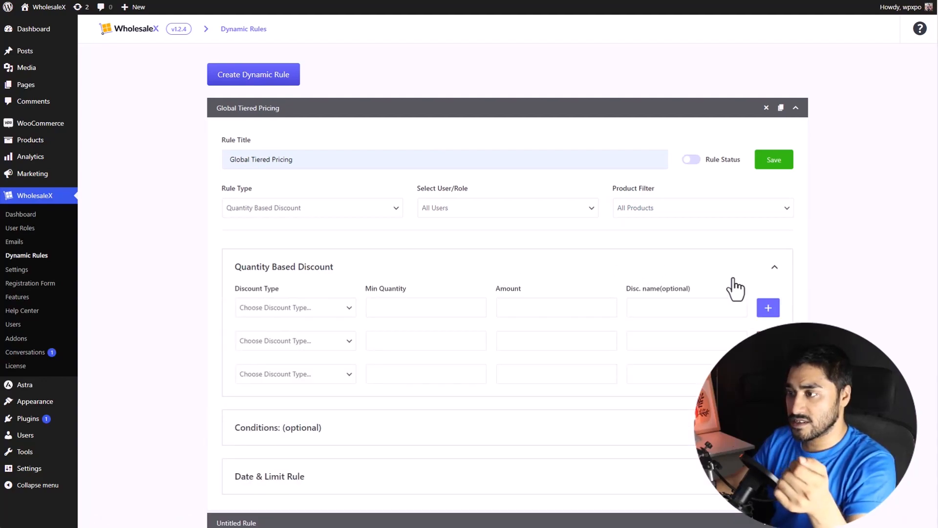
mouse_move(419, 296)
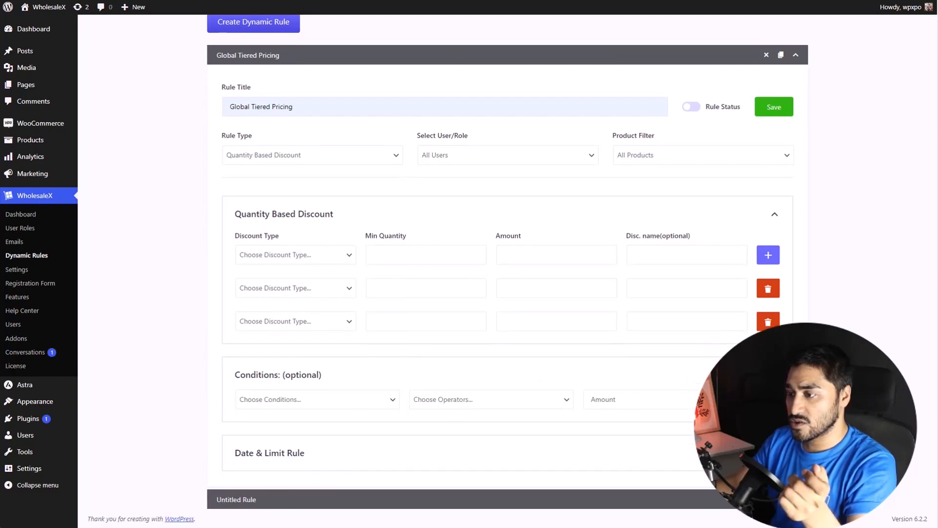
scroll(down, 3)
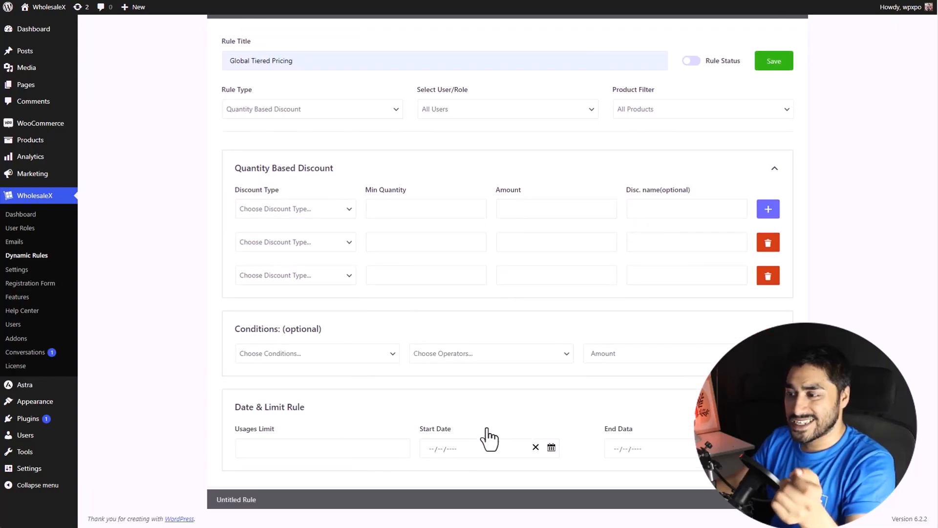
click(322, 448)
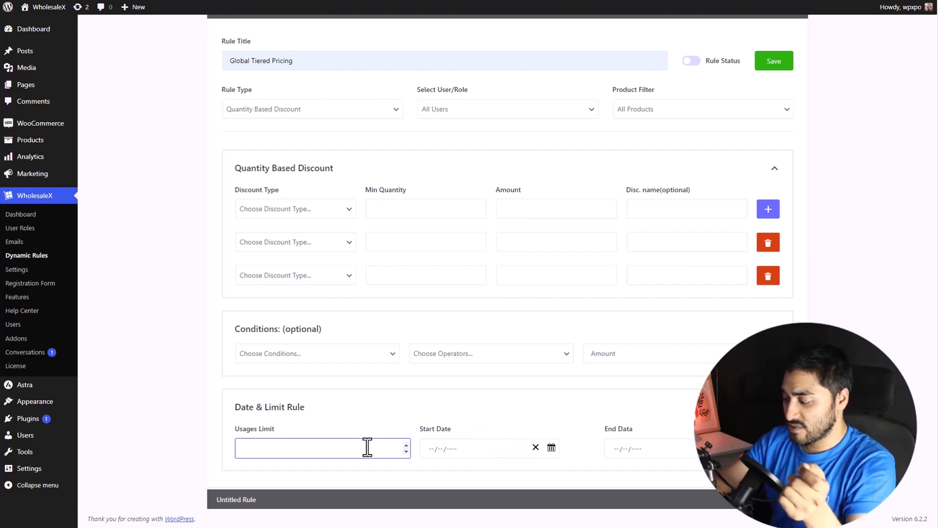
text(5)
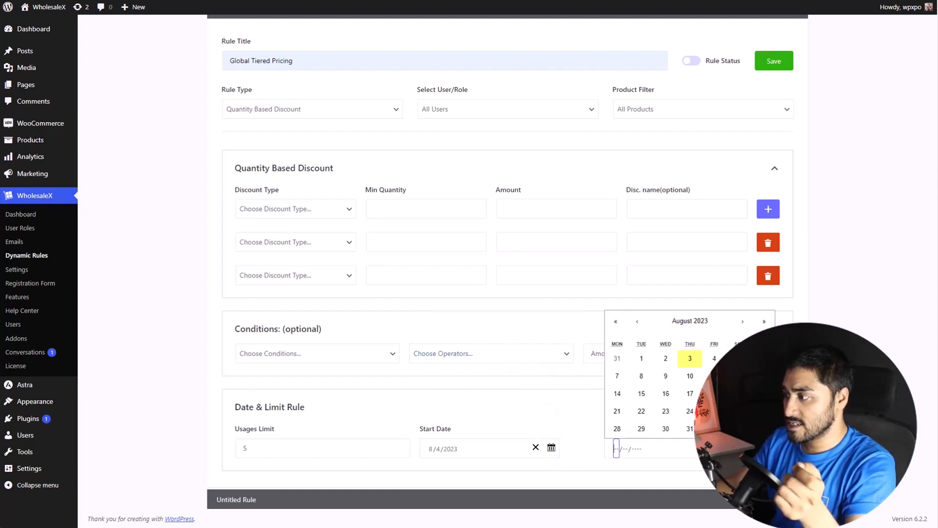
click(690, 358)
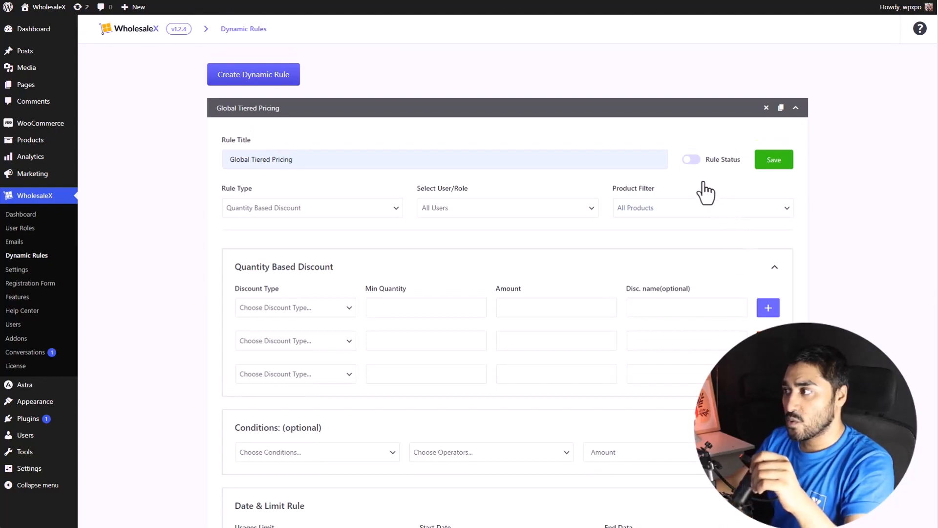
Turn on Rule Status for Global Tiered Pricing and save it
click(691, 160)
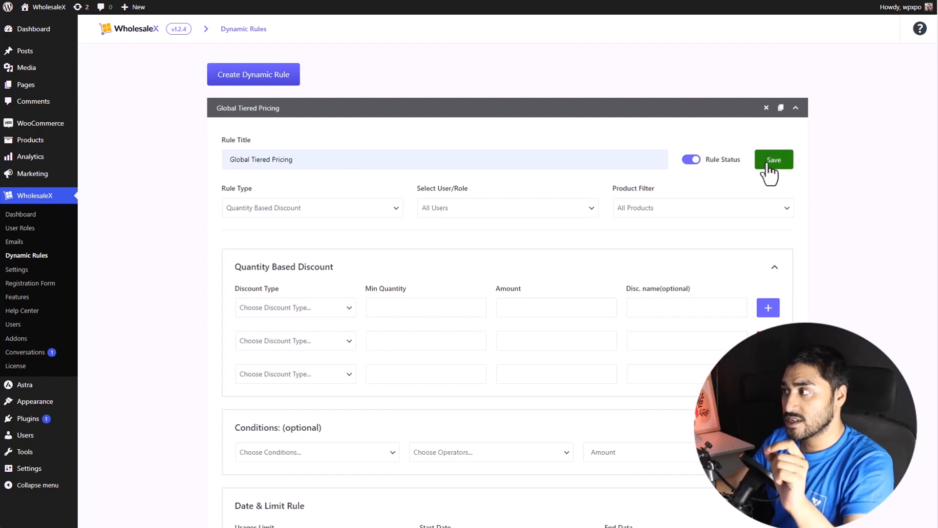
click(773, 160)
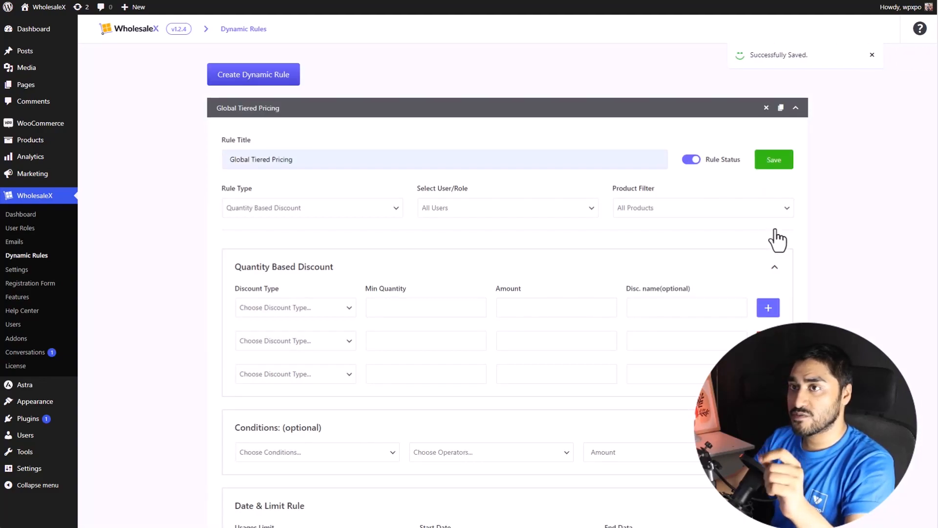
mouse_move(722, 245)
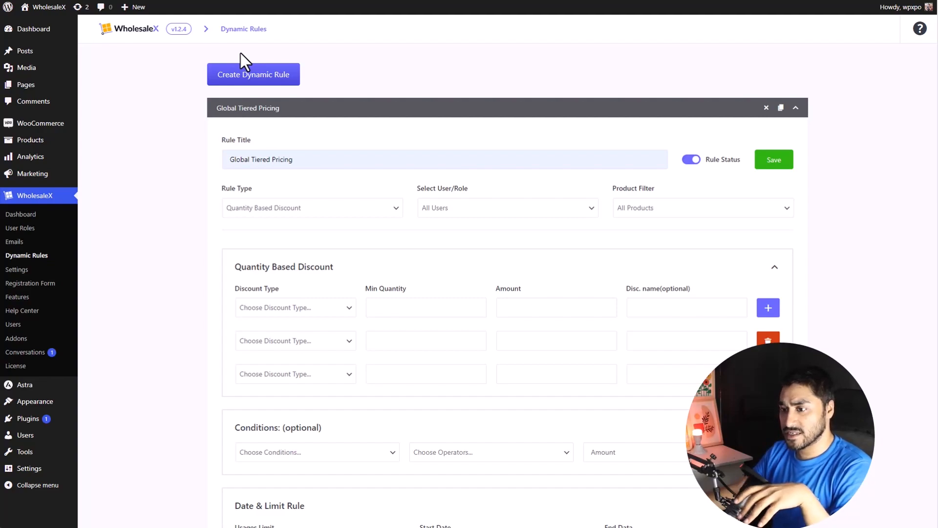
mouse_move(90, 181)
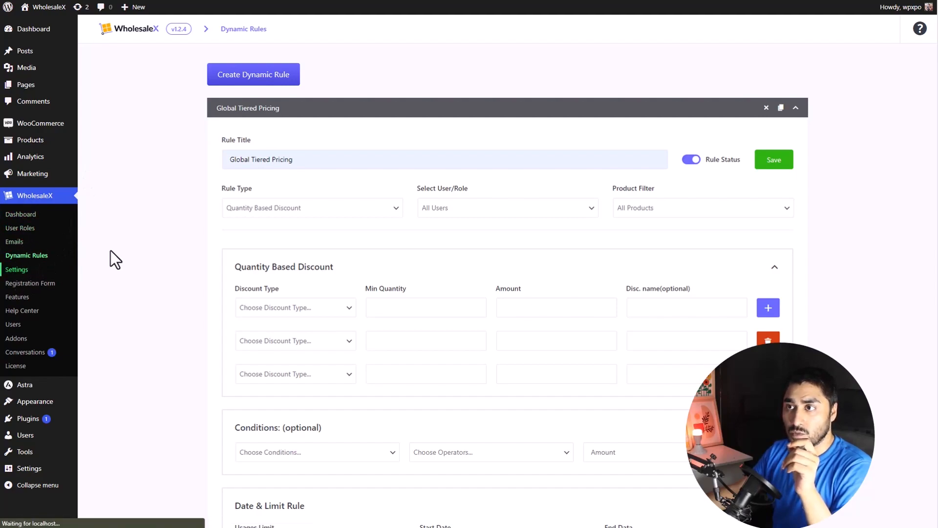
Choose the fourth, plain table Tier Table Layout in WholesaleX Design settings and save
click(17, 269)
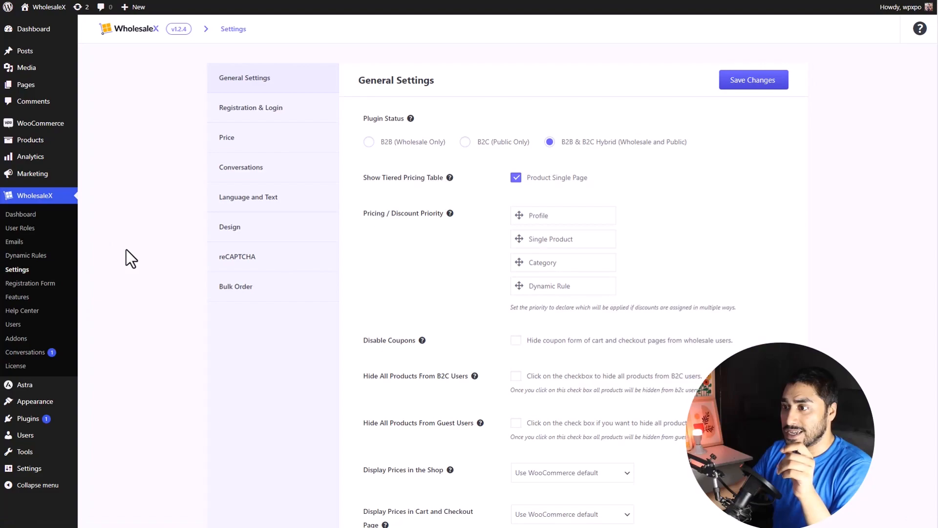
click(230, 226)
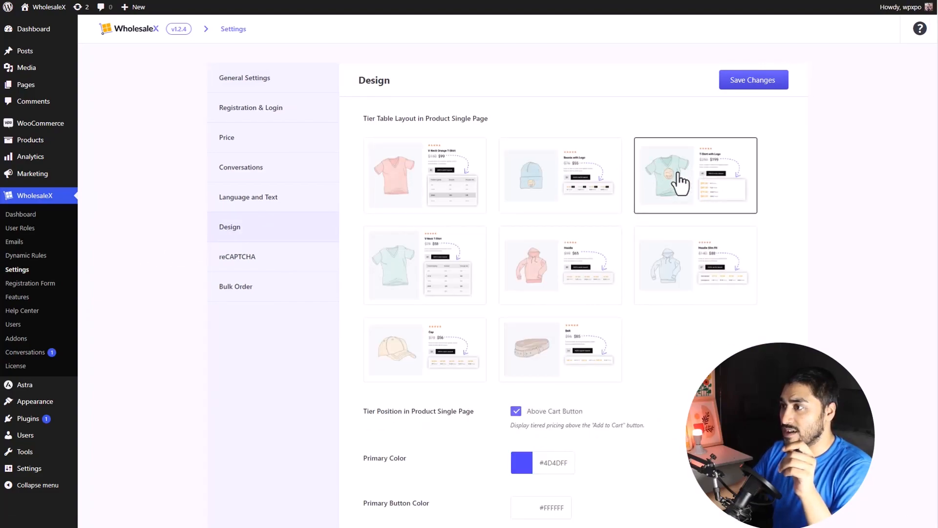
mouse_move(651, 182)
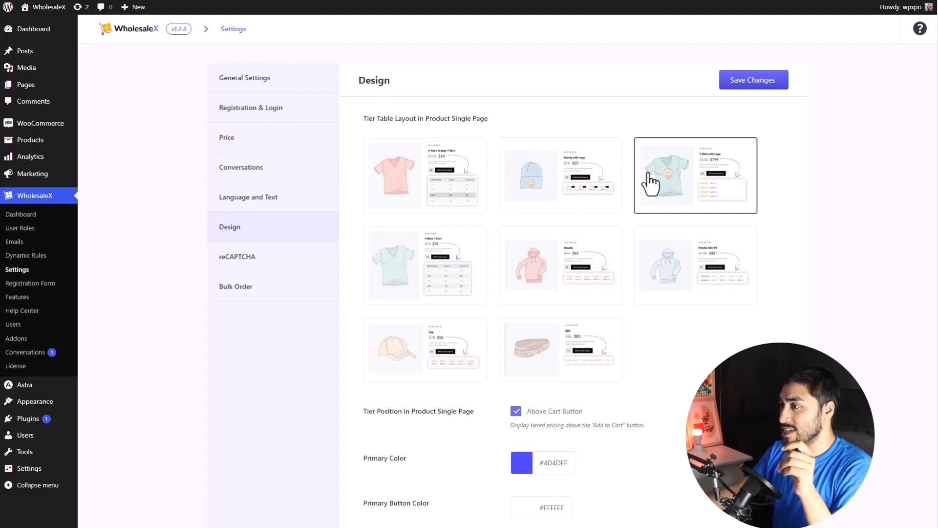
mouse_move(565, 275)
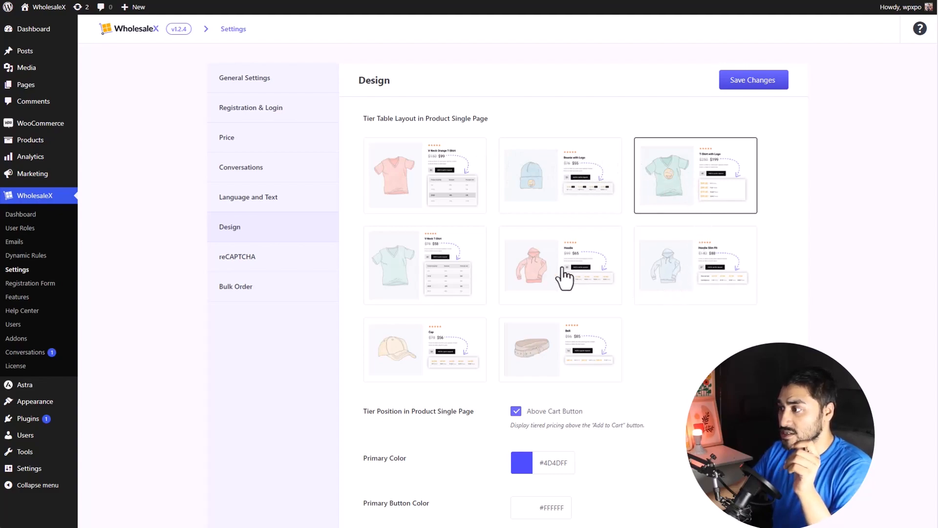
mouse_move(567, 344)
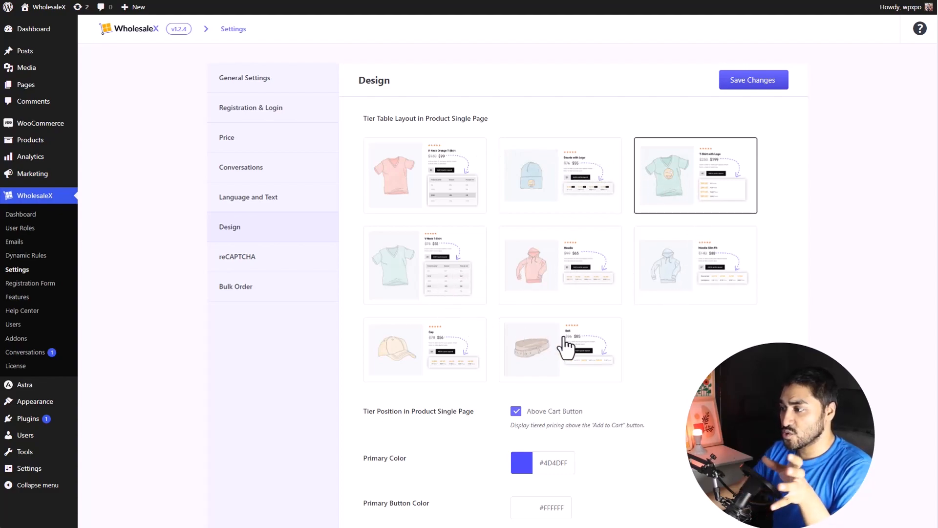
mouse_move(449, 282)
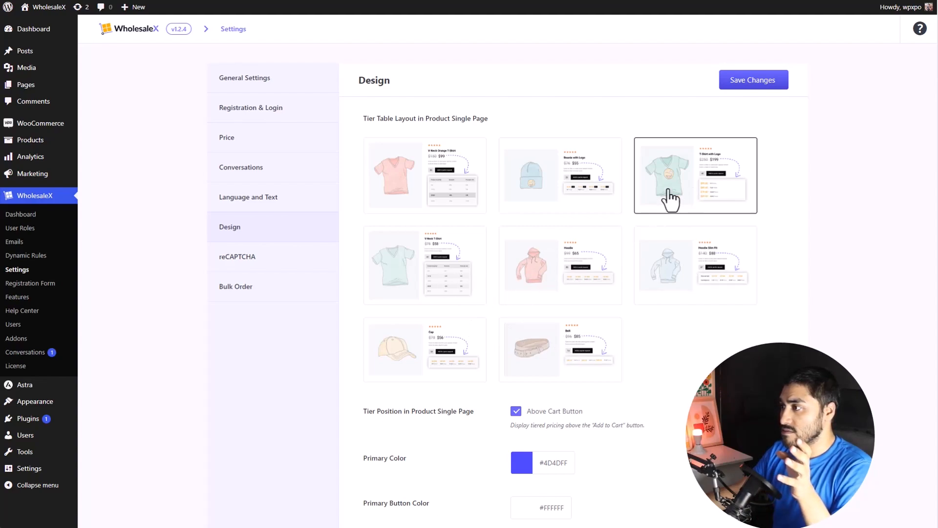
mouse_move(565, 223)
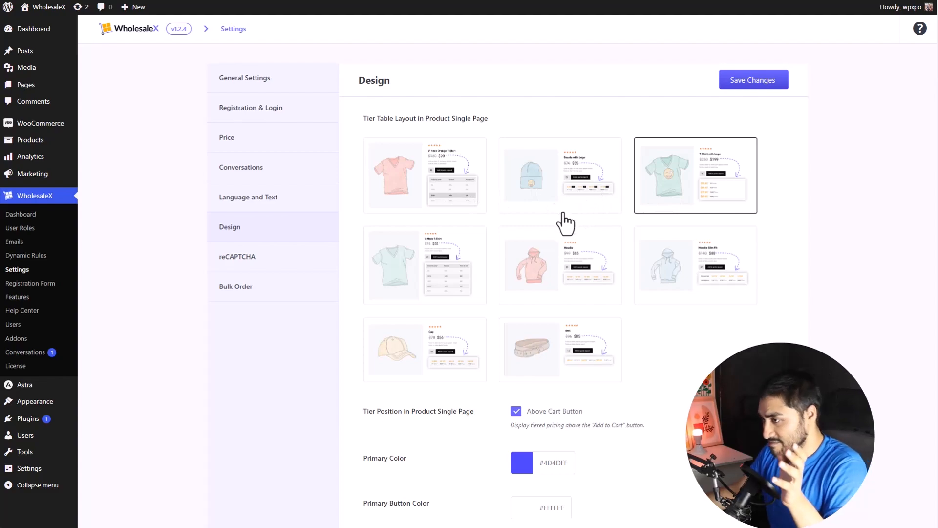
click(425, 265)
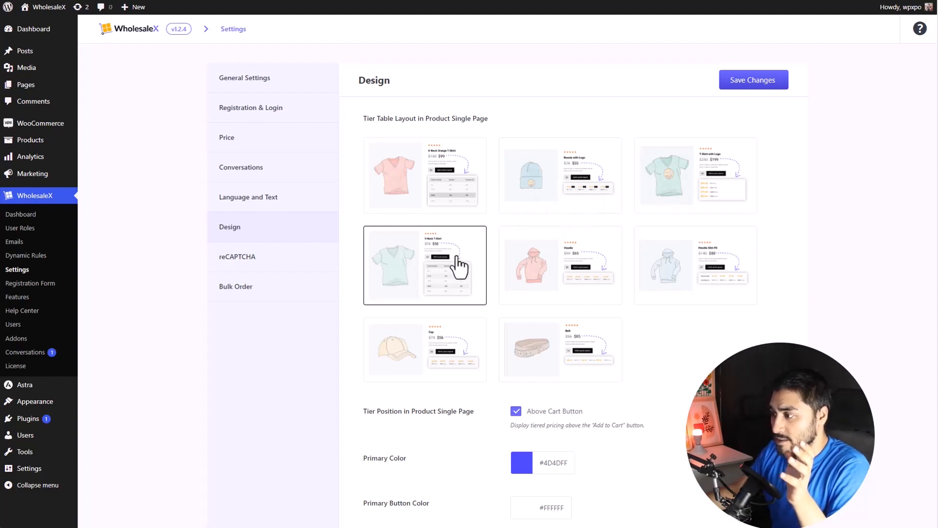
scroll(down, 3)
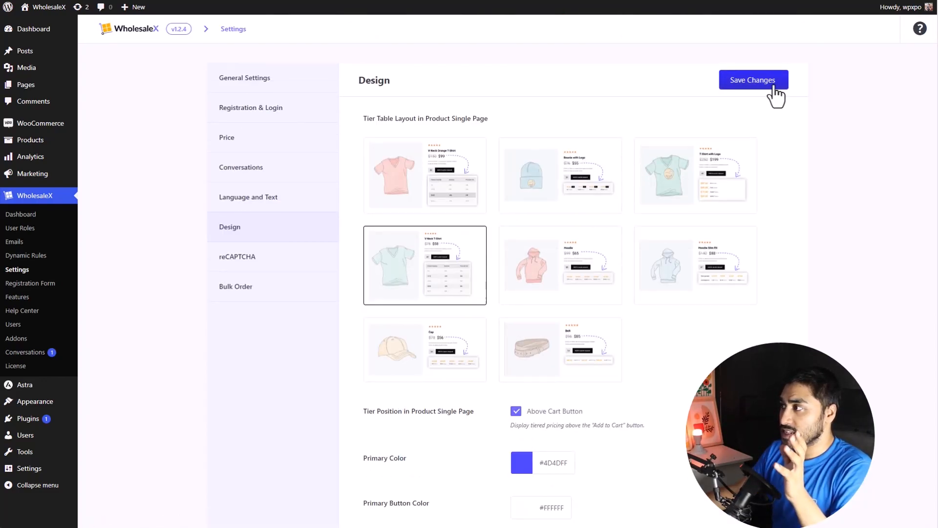
click(752, 80)
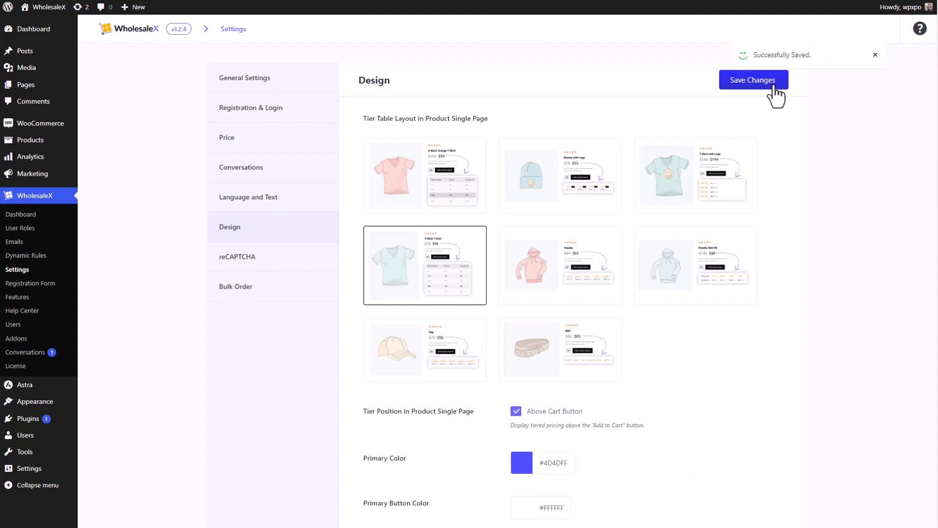